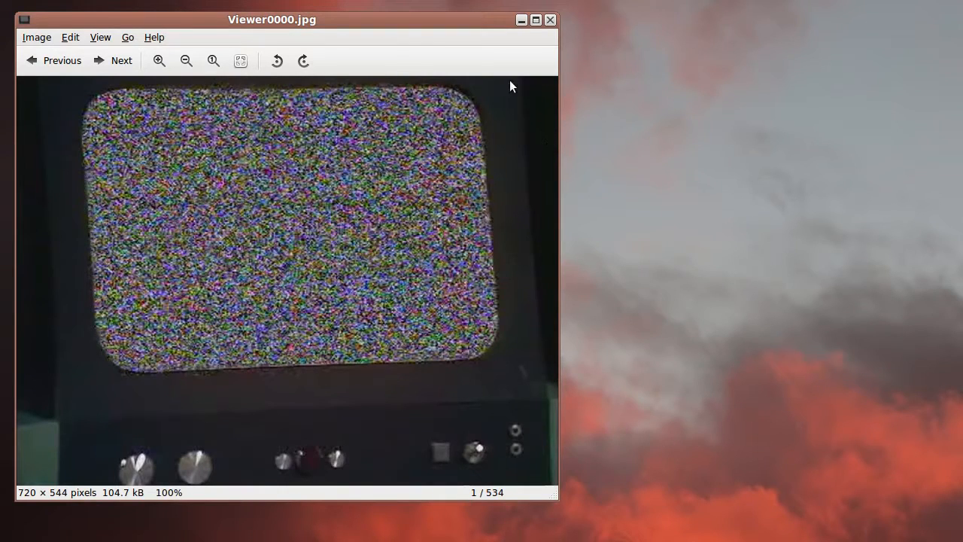
mouse_move(160, 295)
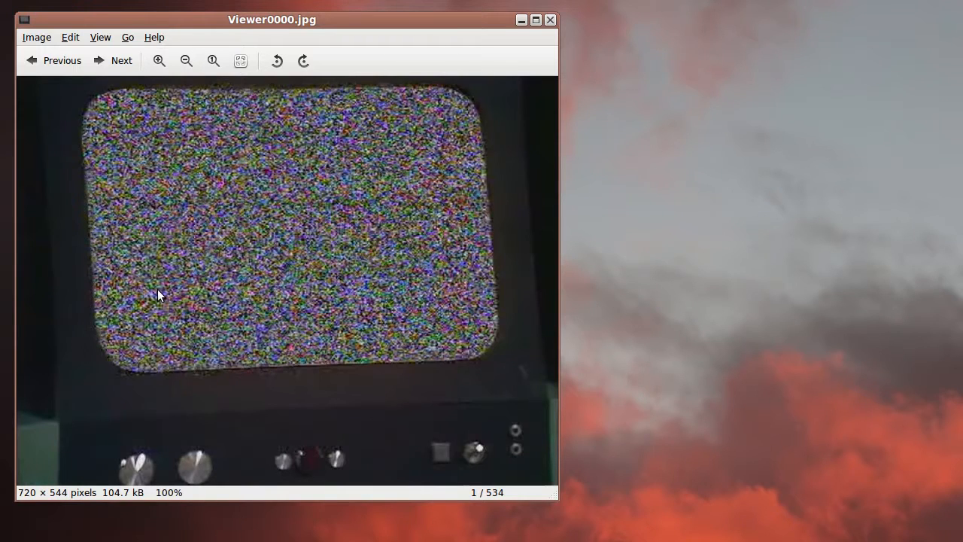
mouse_move(439, 208)
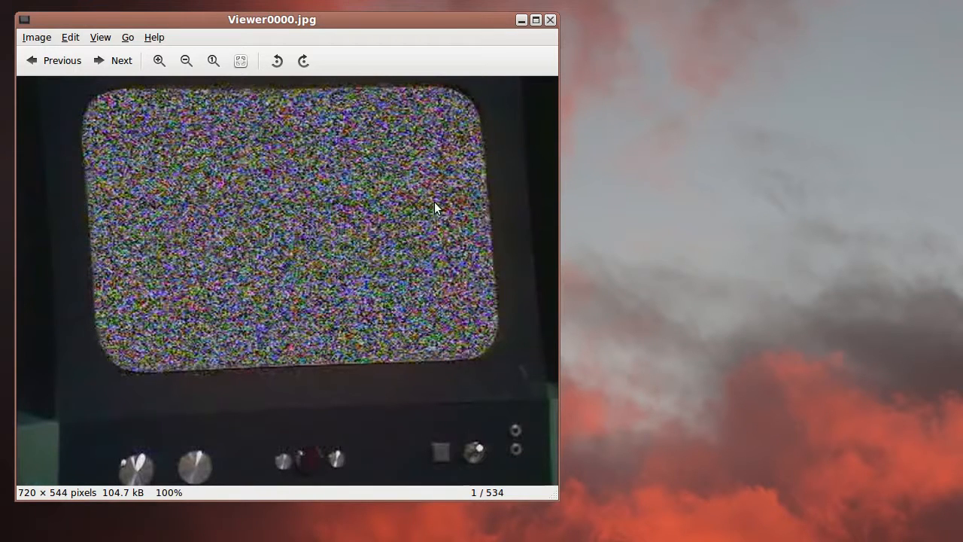
mouse_move(391, 334)
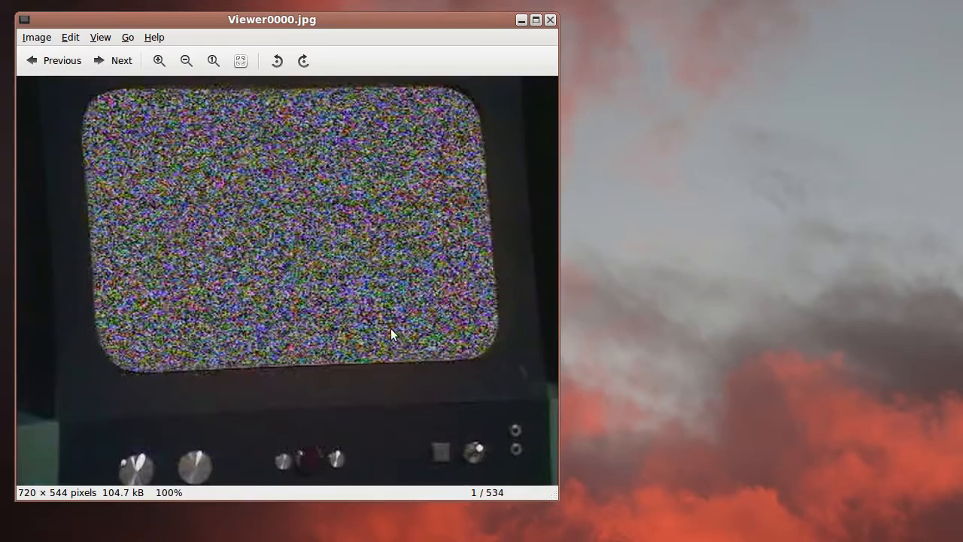
- Step forward through the TV-static frames of the Viewer sequence toward frame 49
click(113, 60)
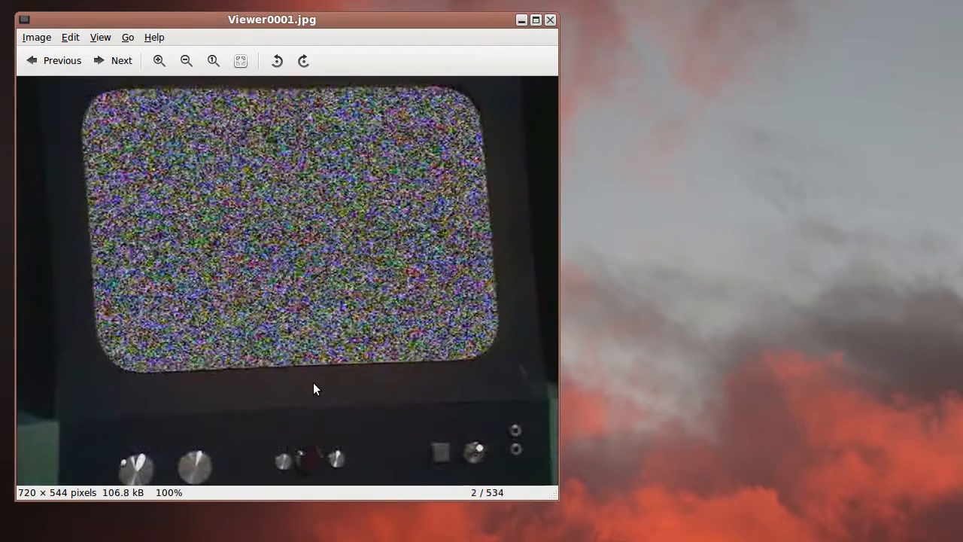
click(113, 60)
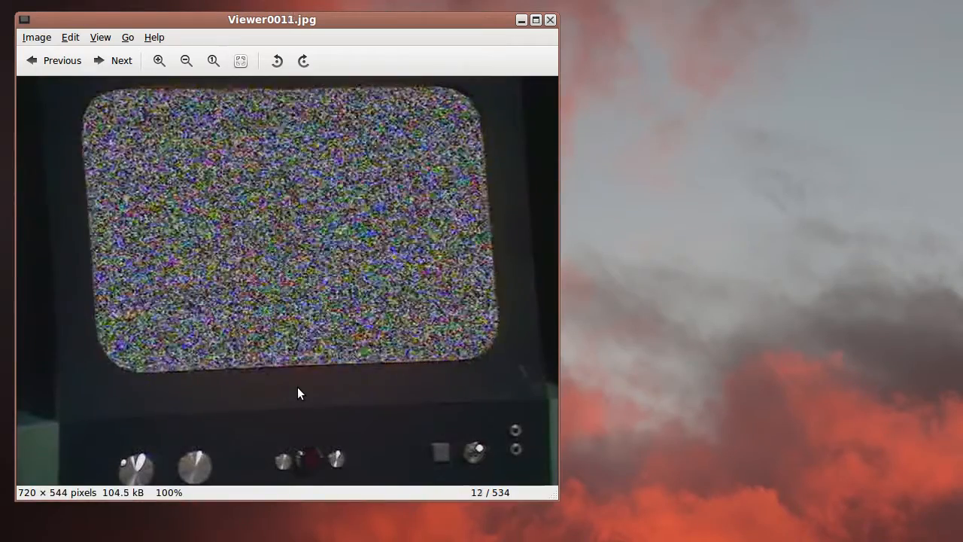
click(111, 60)
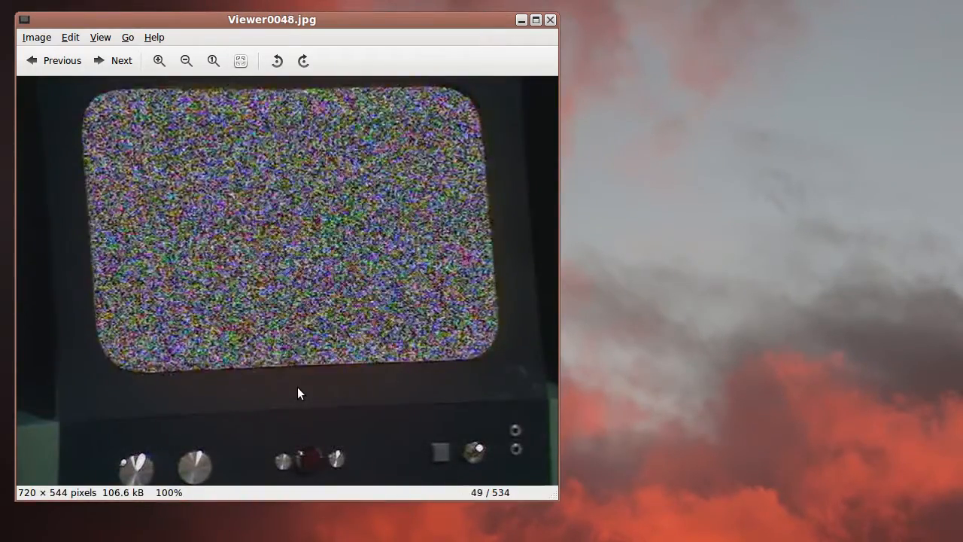
- Advance to Viewer0050.jpg, where the TV screen shows grey sky instead of static
click(111, 60)
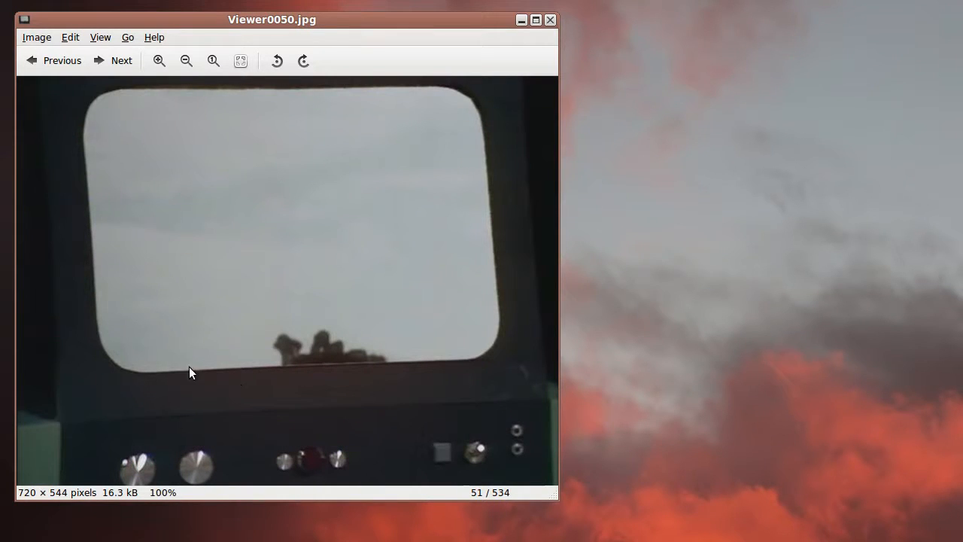
mouse_move(250, 377)
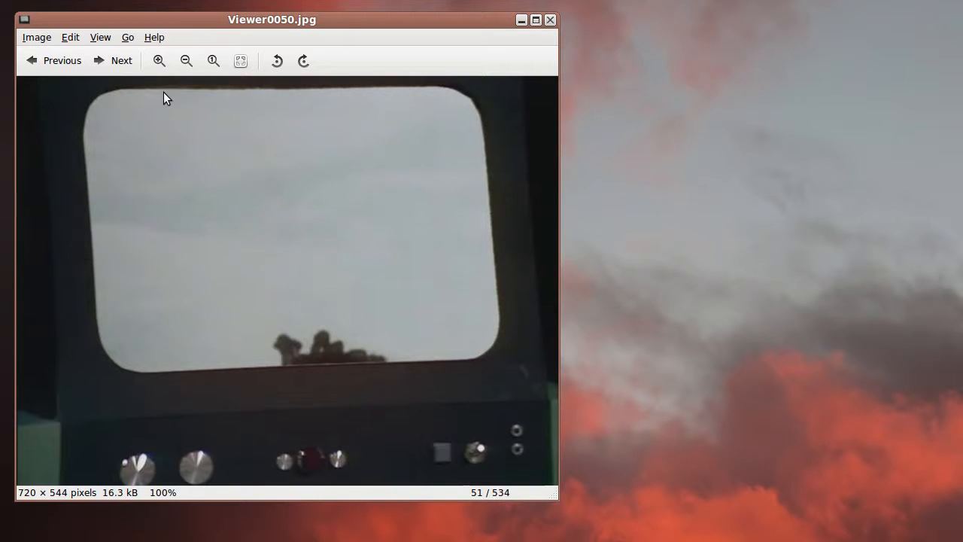
mouse_move(93, 225)
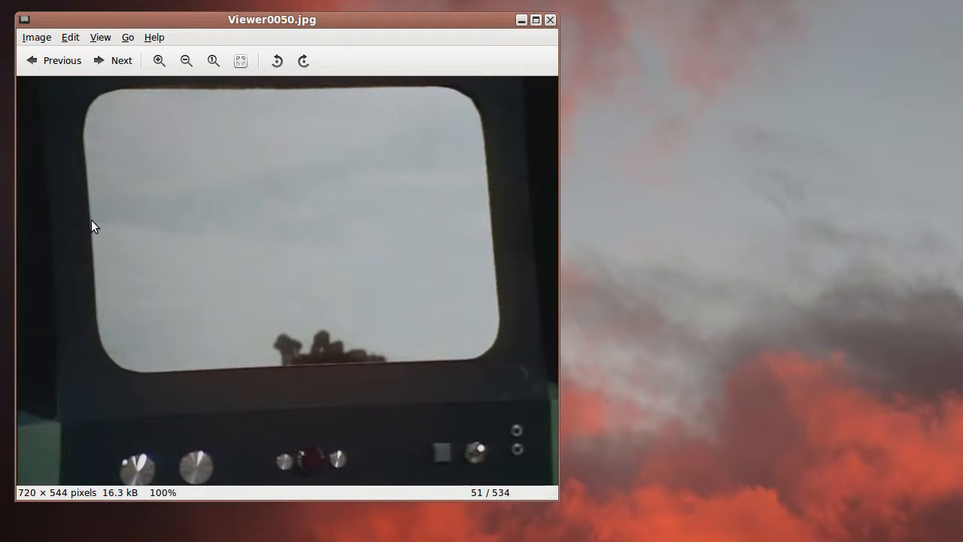
mouse_move(322, 439)
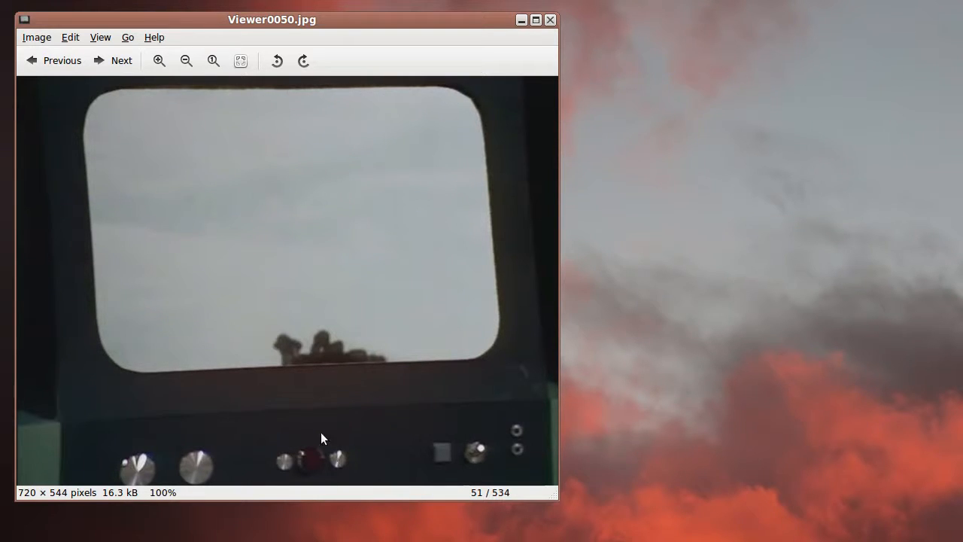
mouse_move(328, 409)
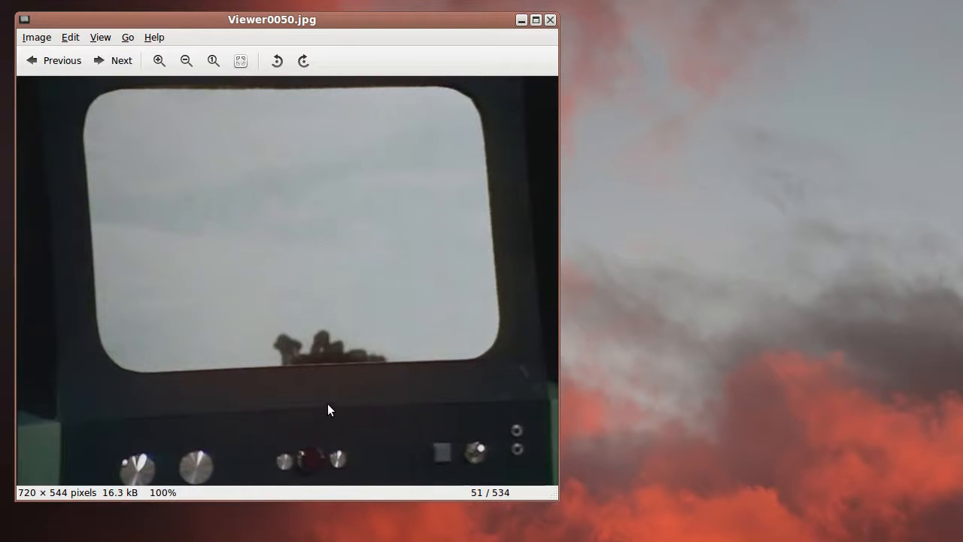
mouse_move(512, 391)
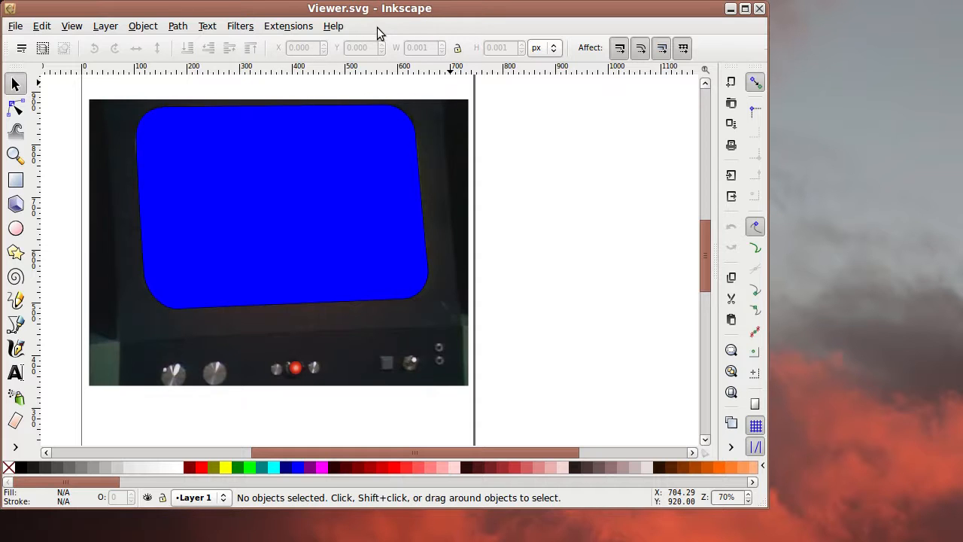
mouse_move(262, 141)
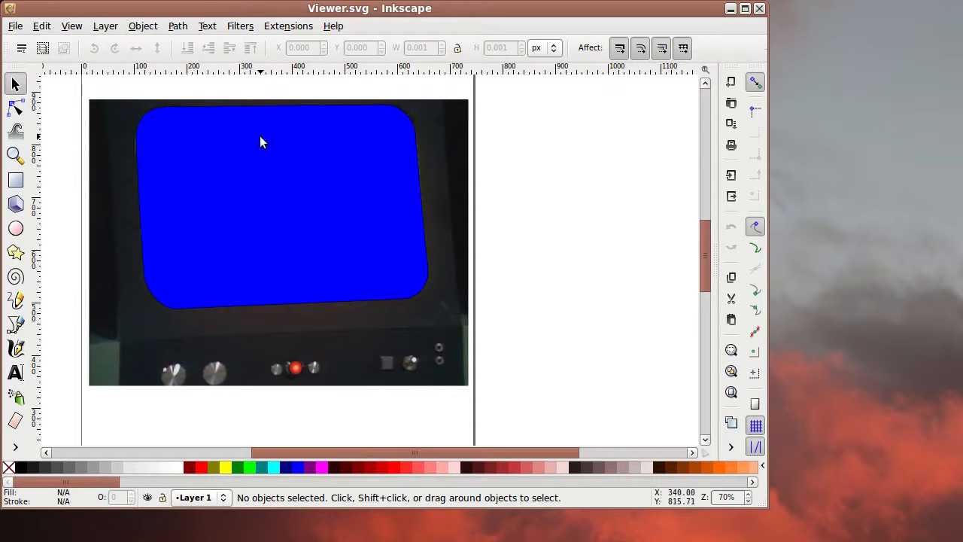
mouse_move(159, 117)
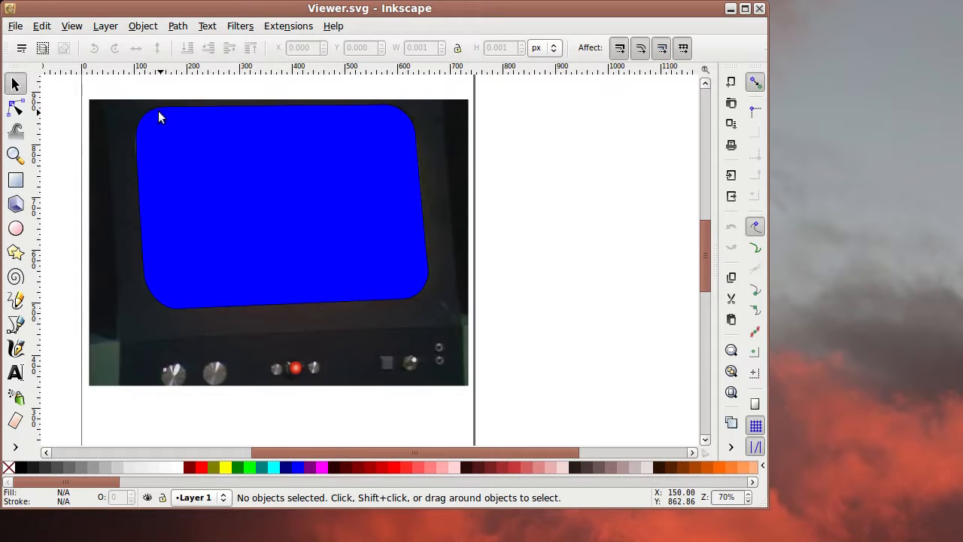
mouse_move(448, 301)
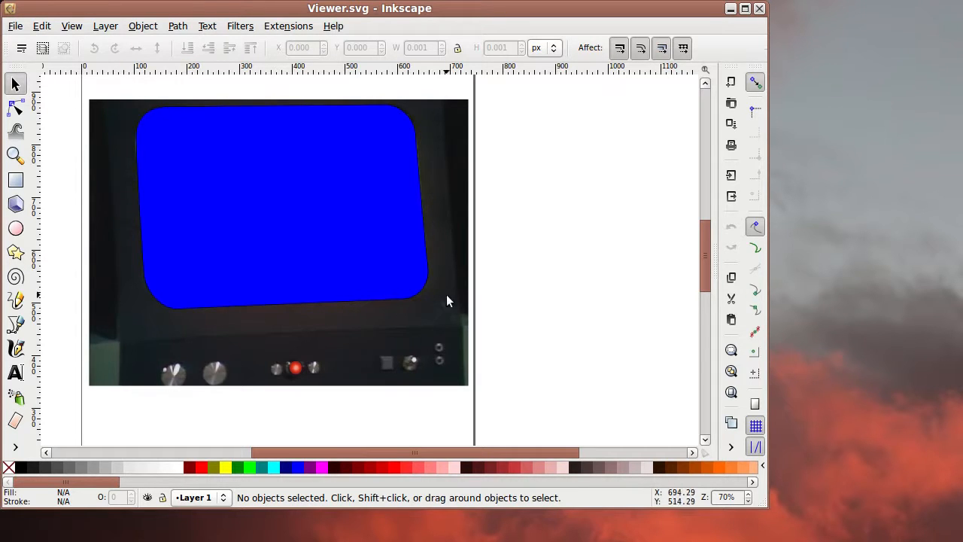
mouse_move(204, 289)
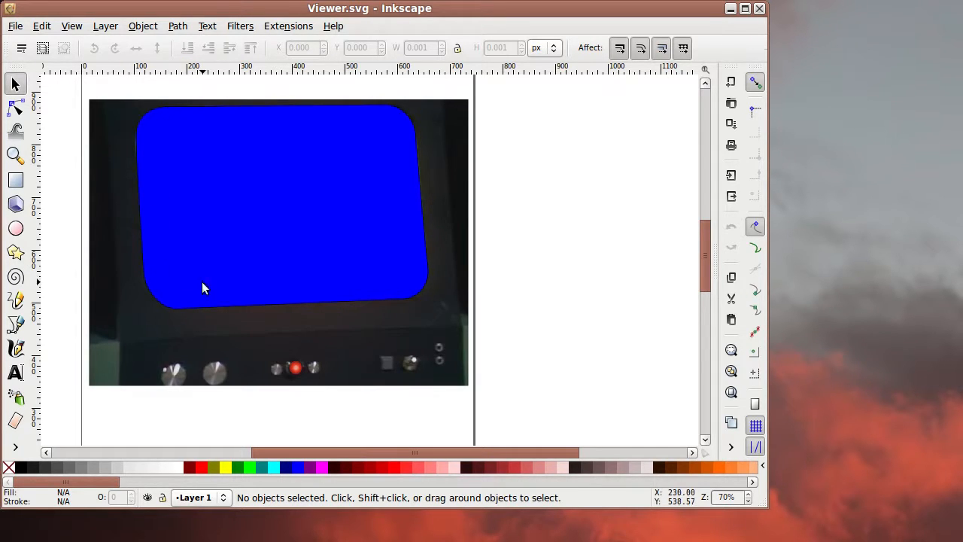
mouse_move(147, 129)
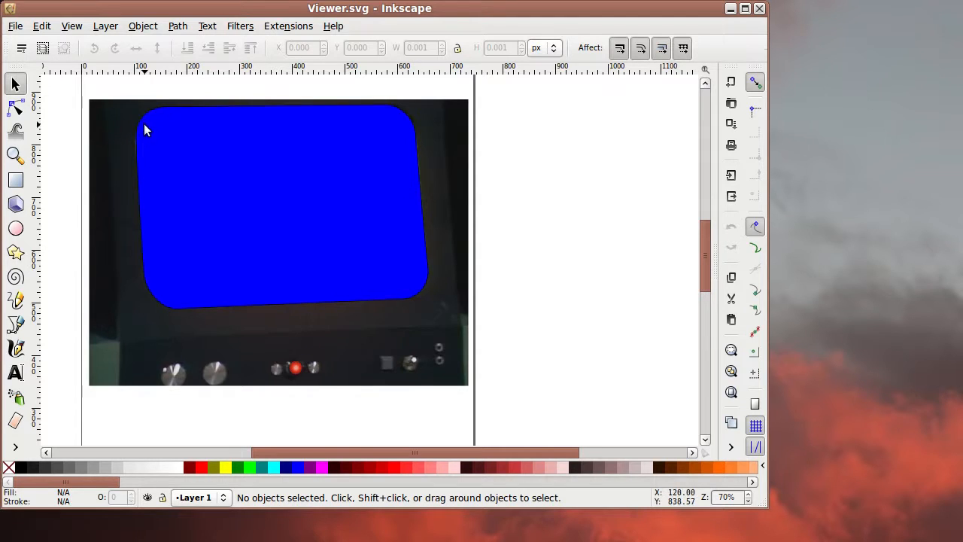
mouse_move(307, 314)
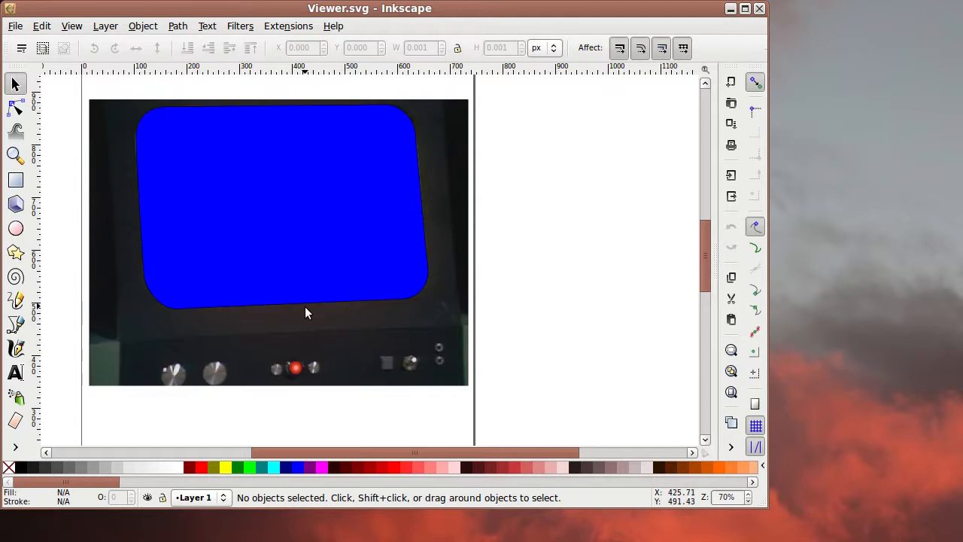
mouse_move(306, 224)
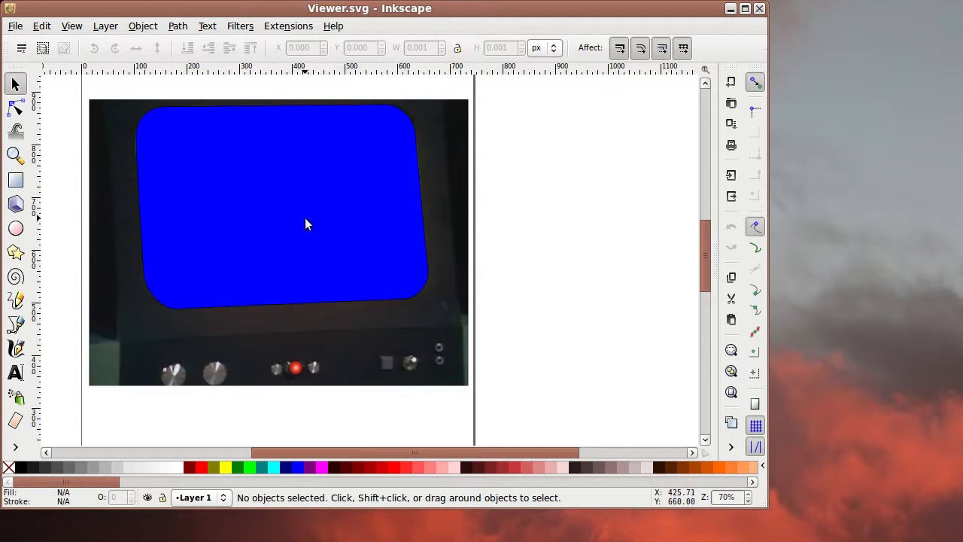
- Create a new blank A4 document from File > New and maximize its window
click(15, 26)
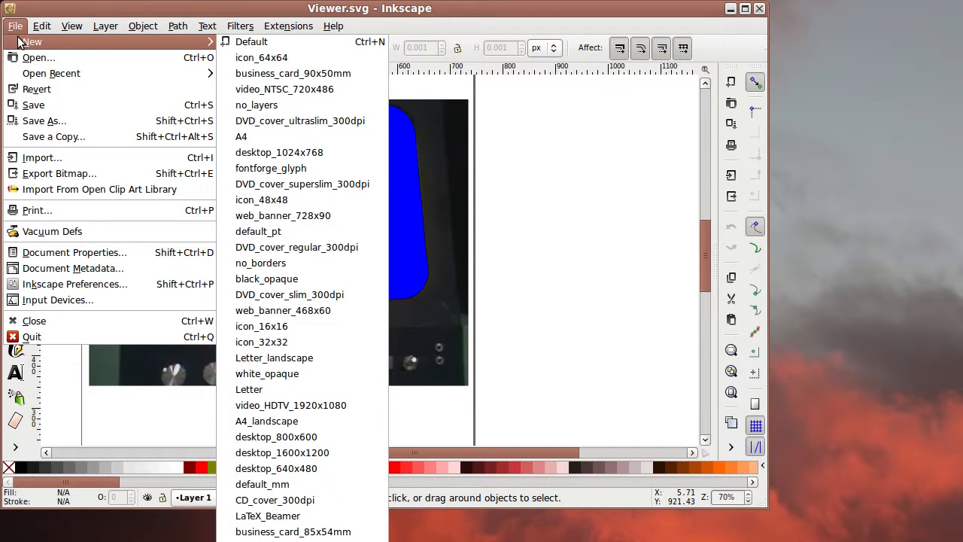
mouse_move(263, 135)
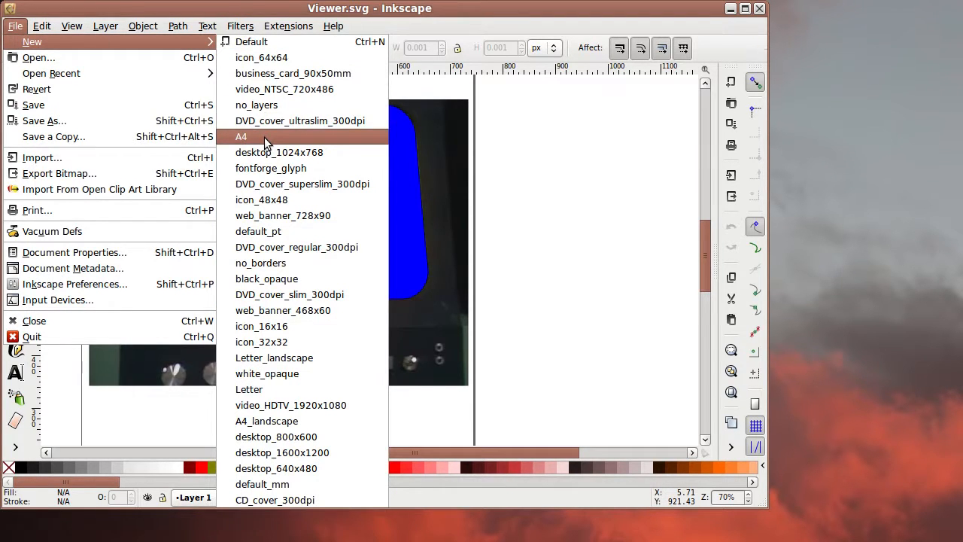
click(241, 136)
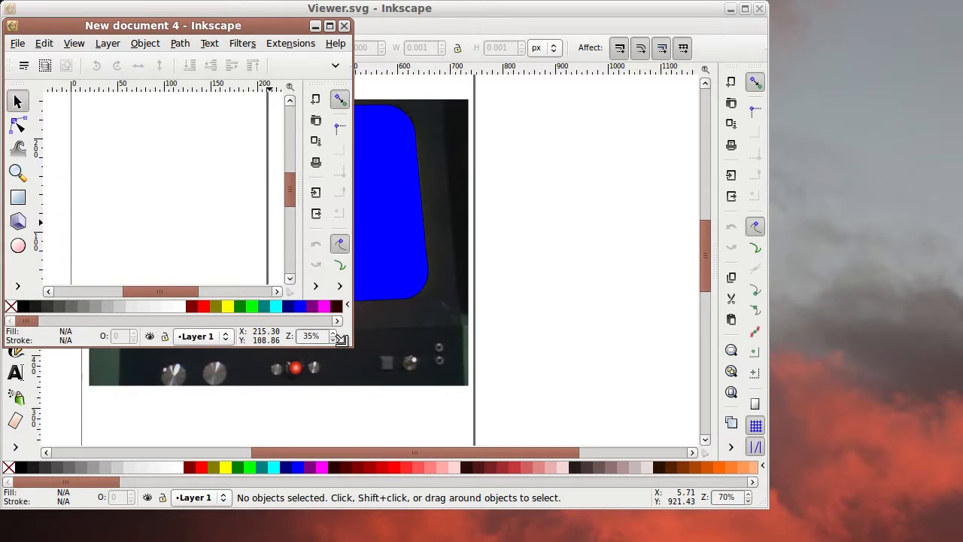
click(330, 24)
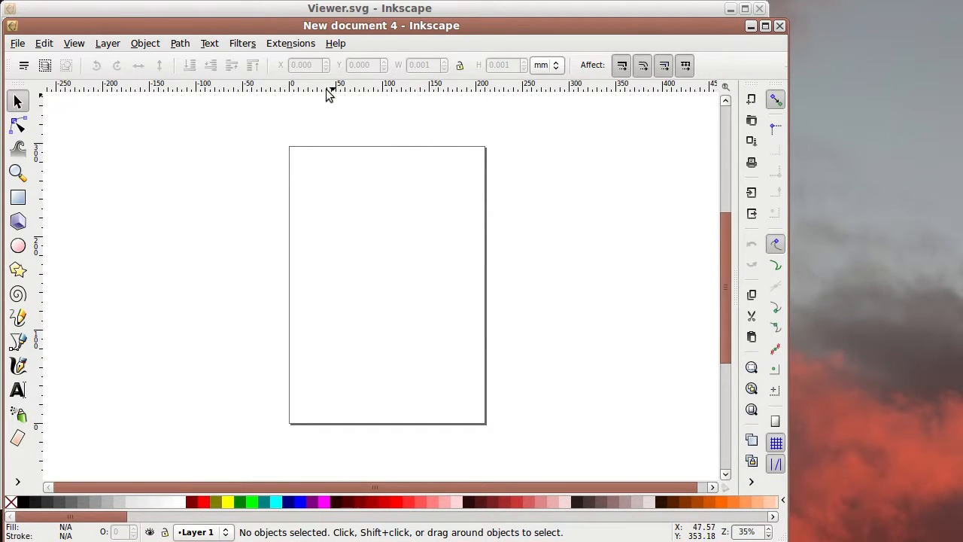
mouse_move(169, 169)
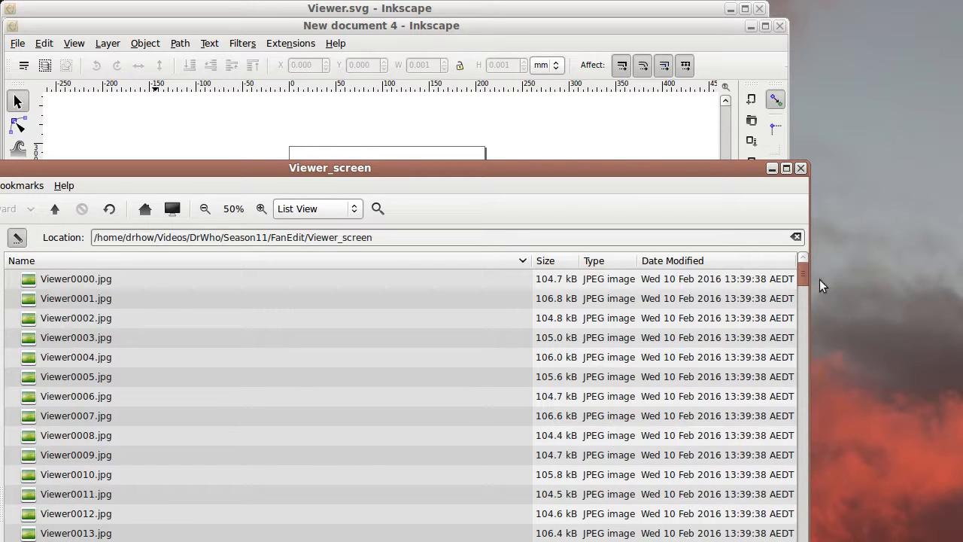
- Import Viewer0050.jpg onto the page as a linked image
scroll(down, 3)
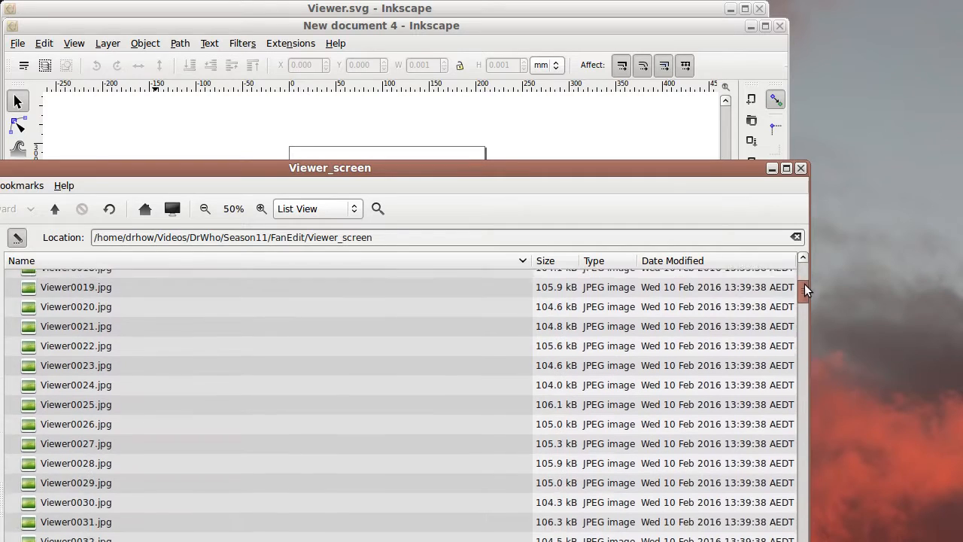
scroll(down, 3)
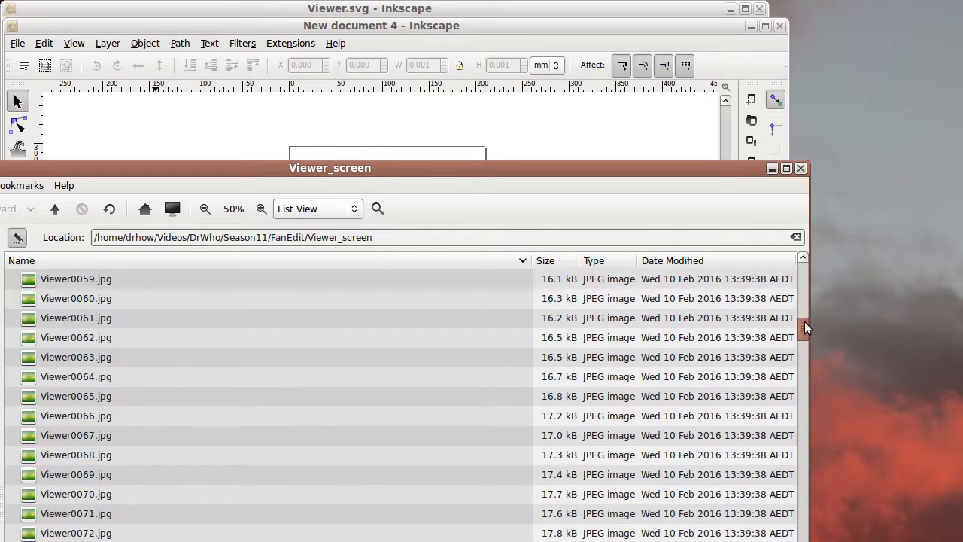
scroll(up, 3)
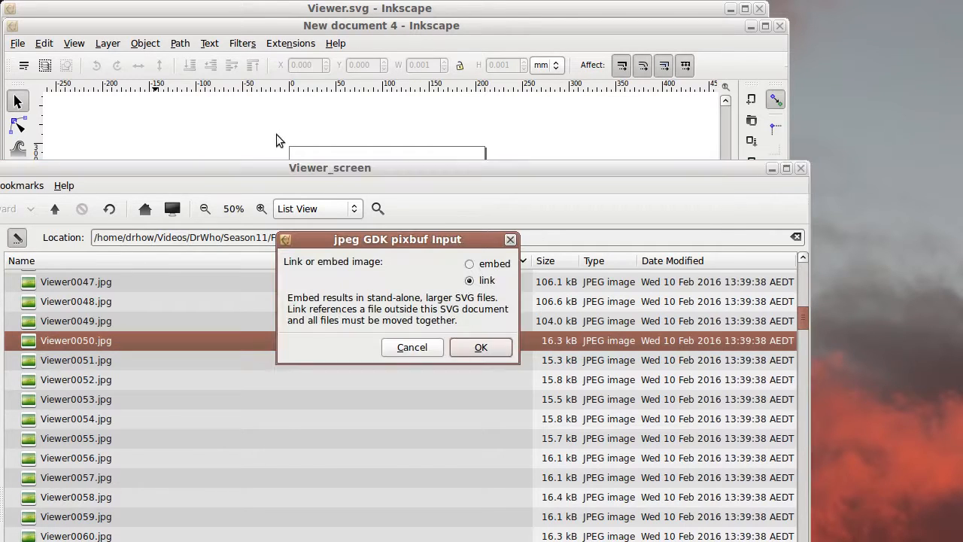
click(480, 346)
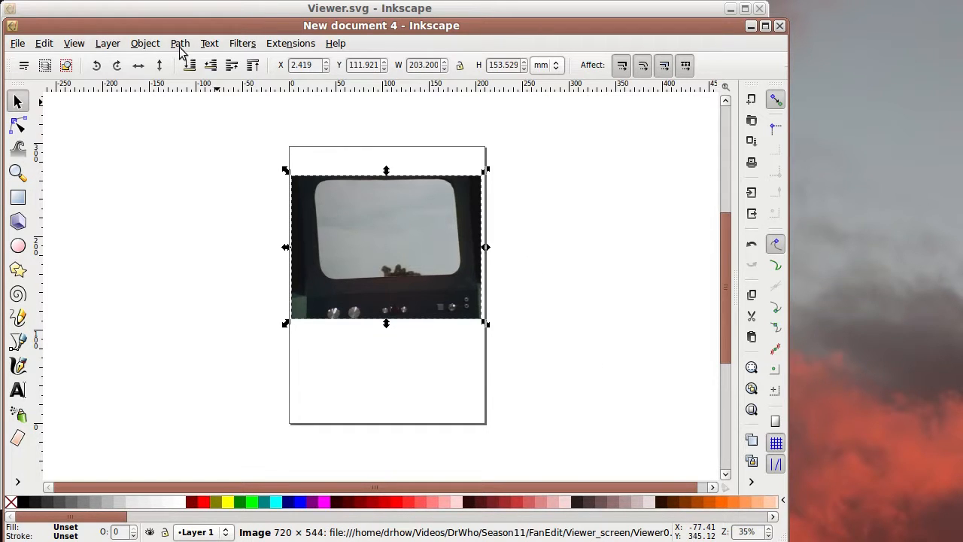
- Zoom in via View > Zoom so the imported grey-sky frame fills the canvas
click(74, 43)
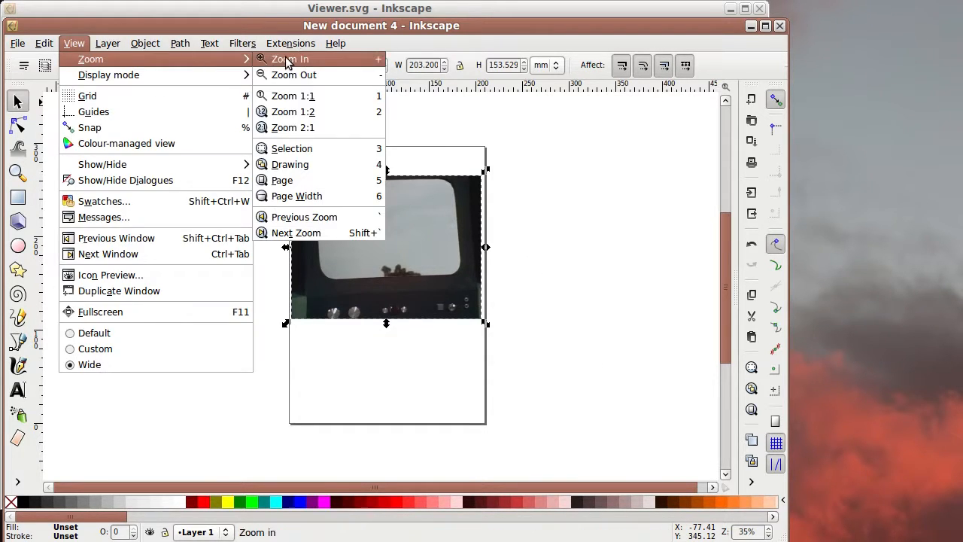
click(289, 164)
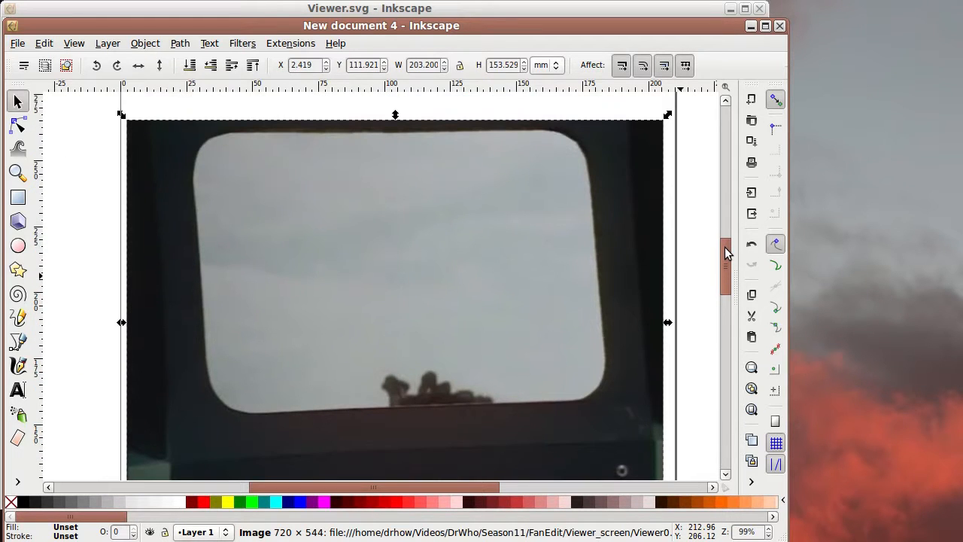
scroll(down, 3)
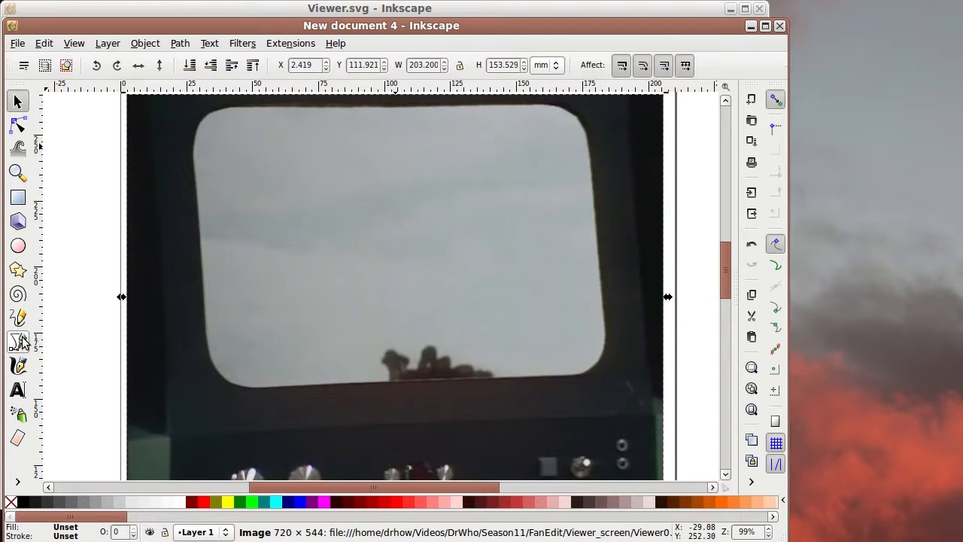
- Trace a closed Bezier path around the TV screen's rounded-rectangle edge
click(18, 345)
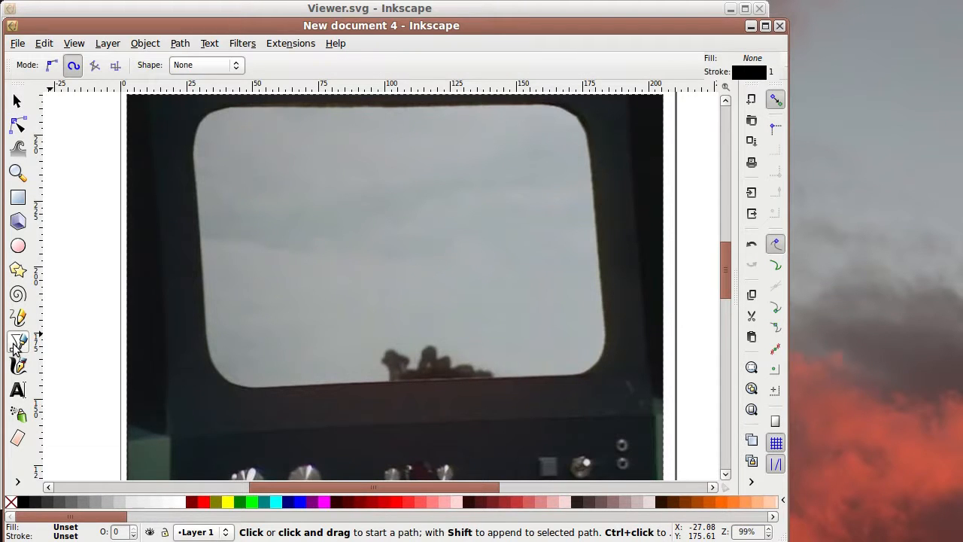
mouse_move(304, 274)
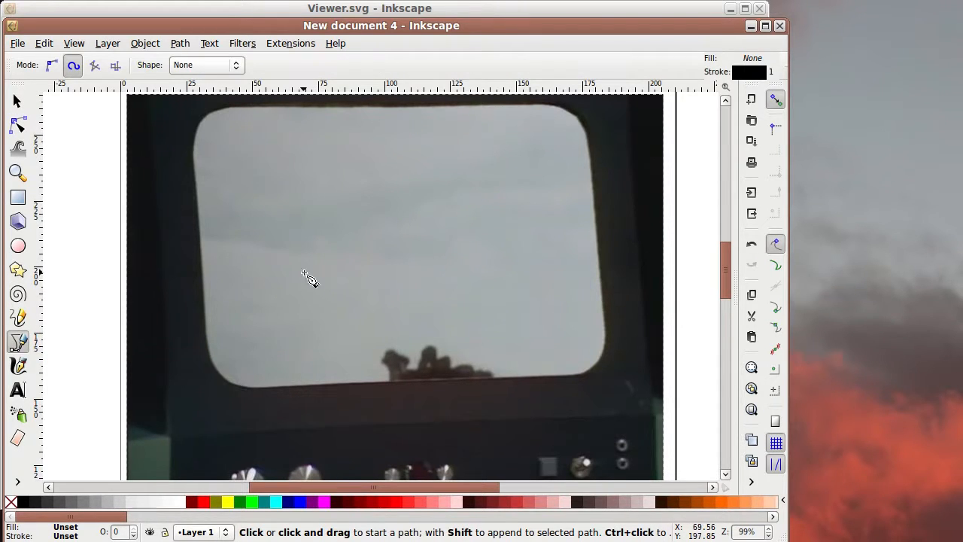
mouse_move(214, 353)
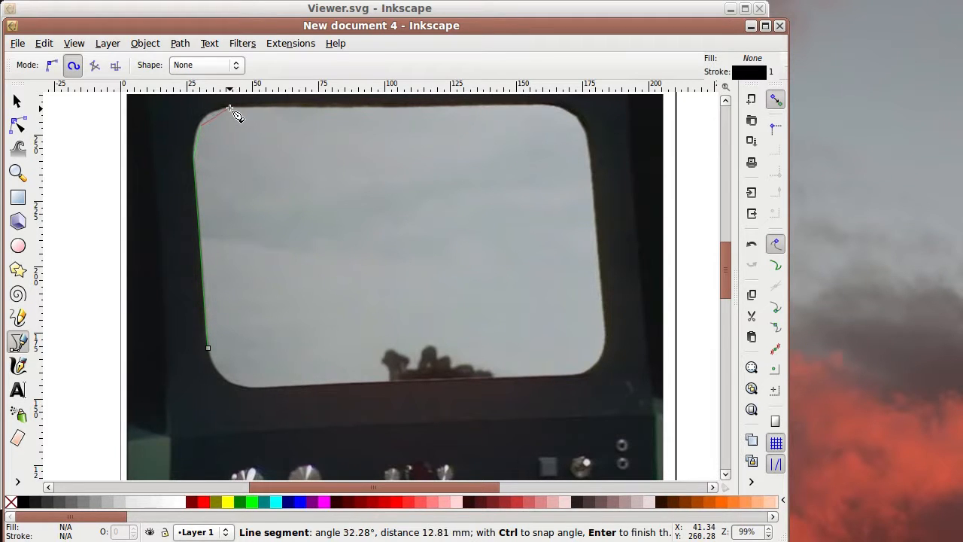
click(545, 107)
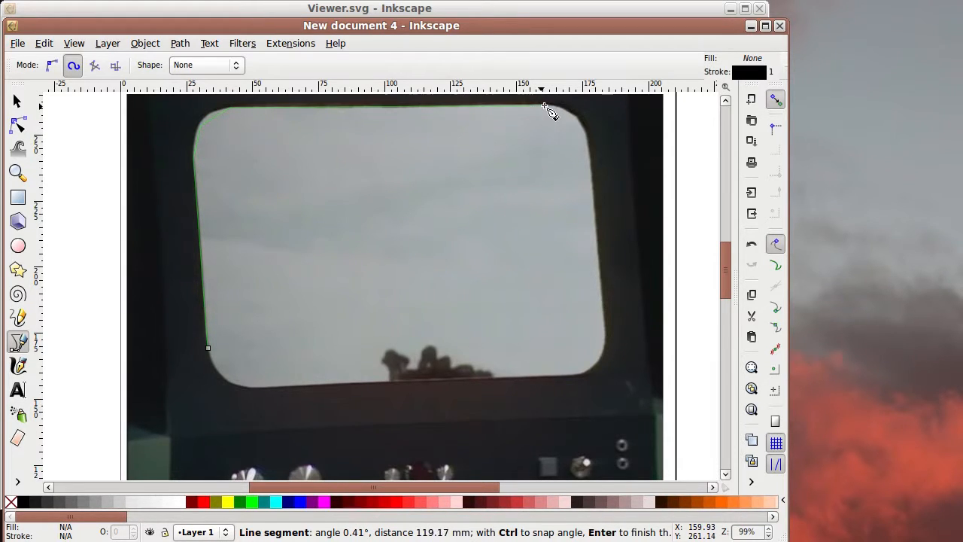
mouse_move(574, 120)
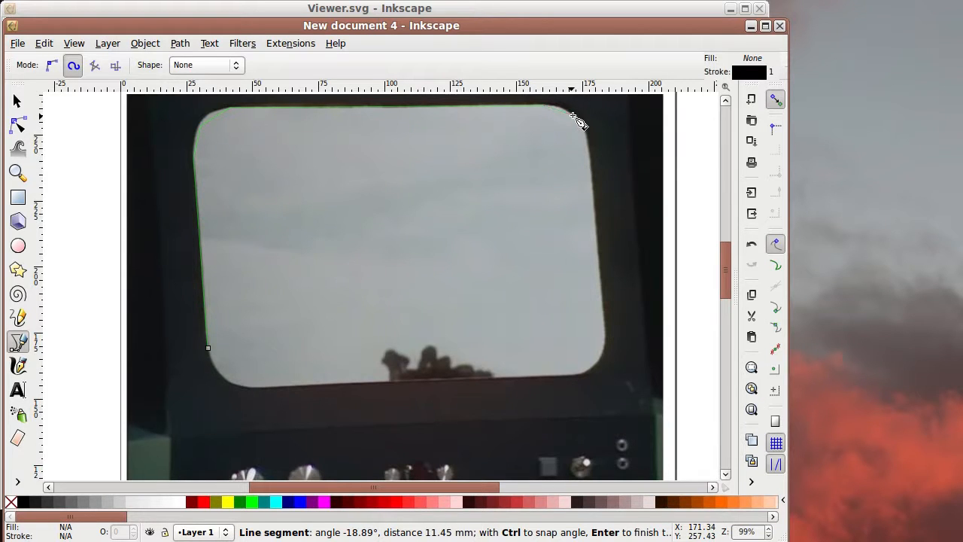
mouse_move(590, 285)
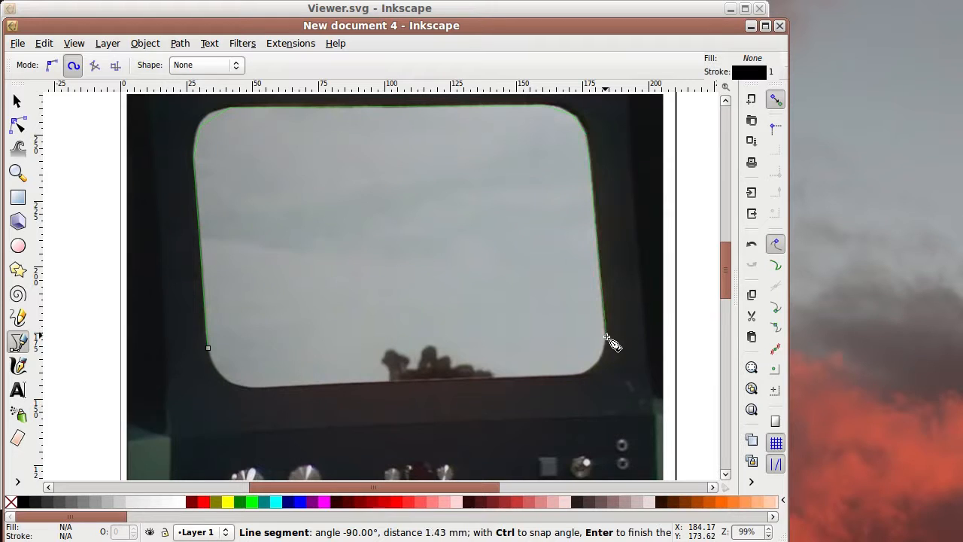
mouse_move(586, 380)
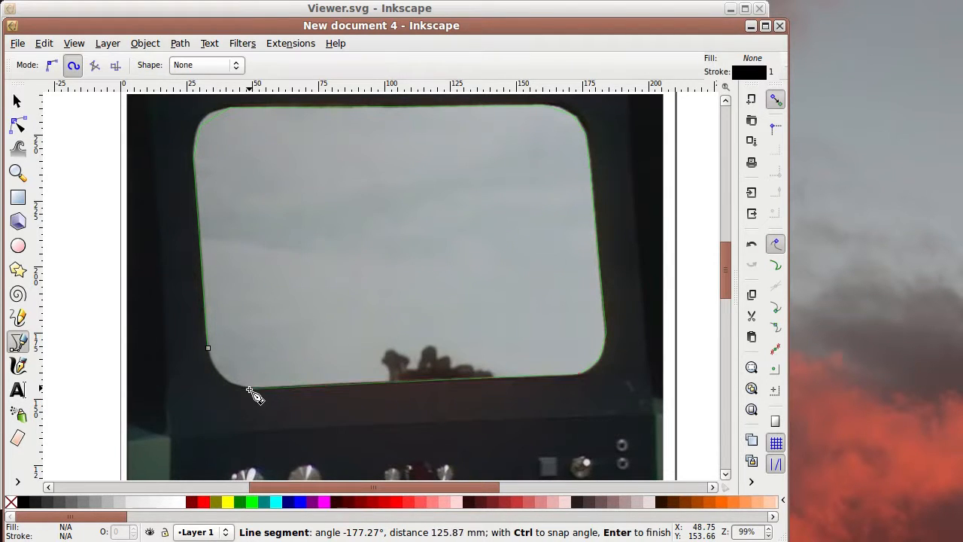
click(207, 347)
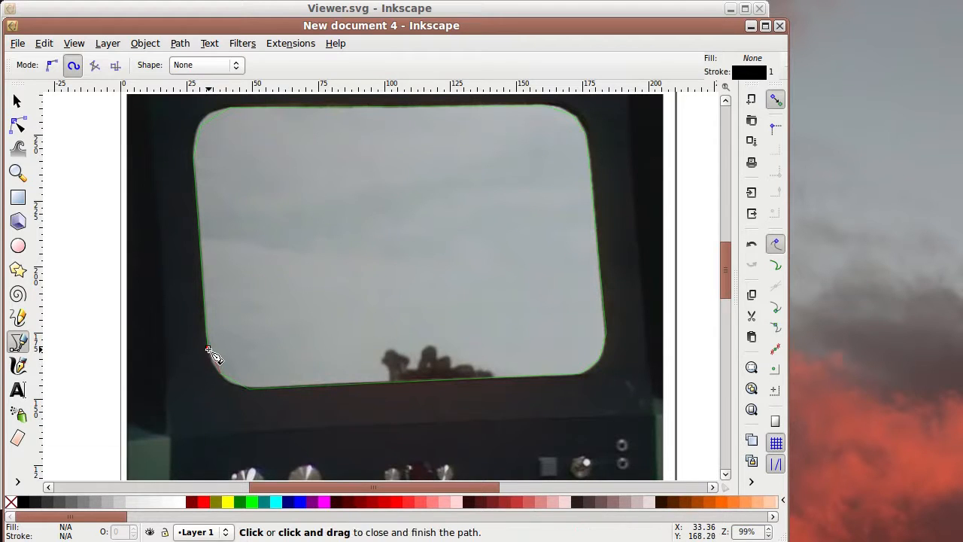
click(213, 349)
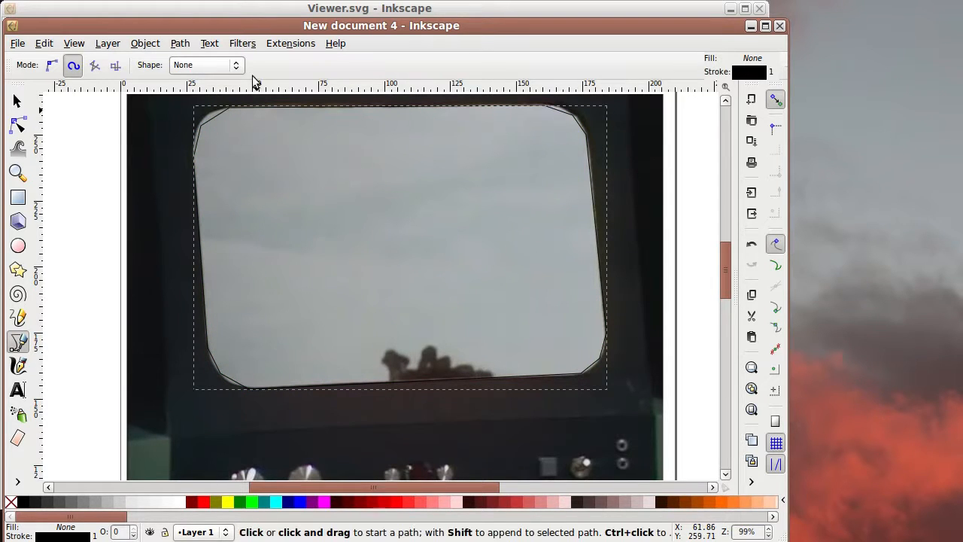
- Give the traced screen shape a flat pure-blue fill (0,0,255) with no stroke
click(145, 42)
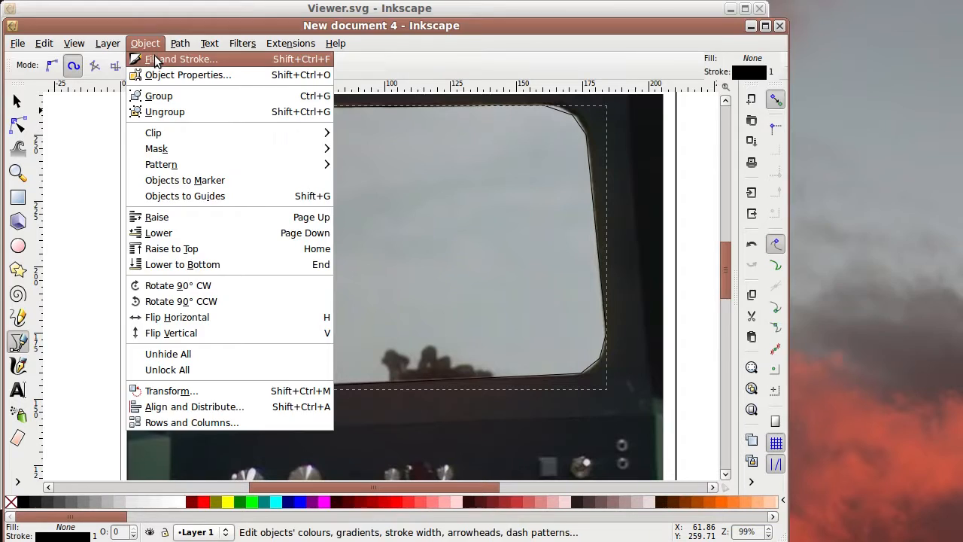
click(181, 59)
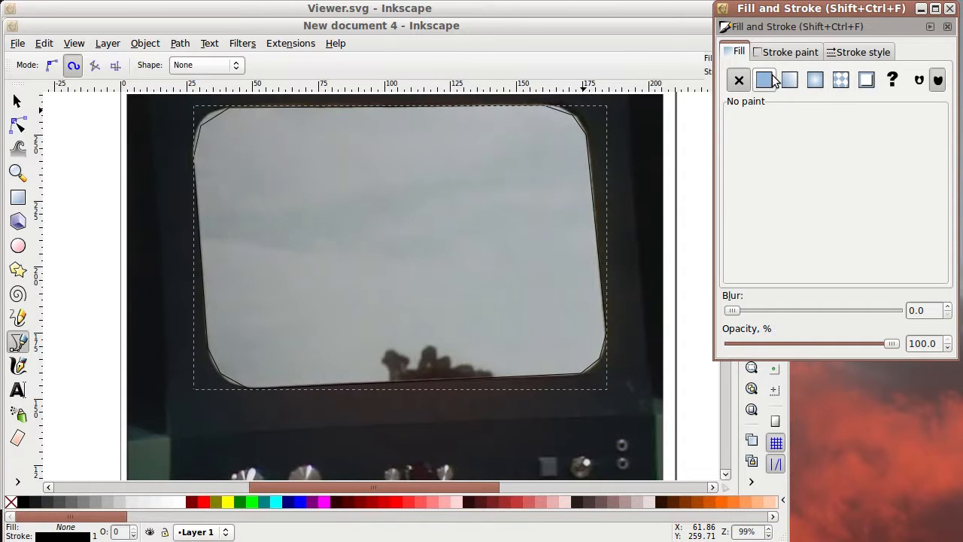
click(764, 80)
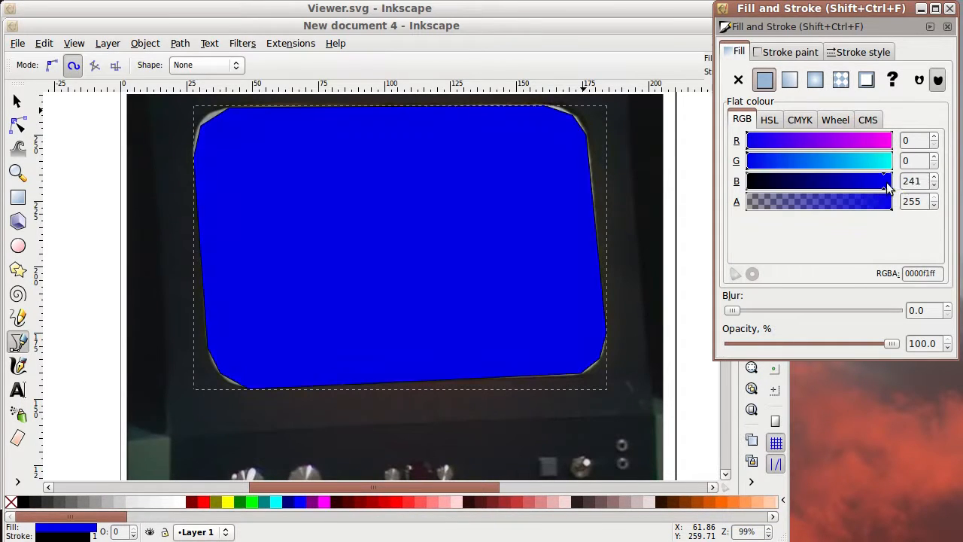
drag(745, 141, 855, 141)
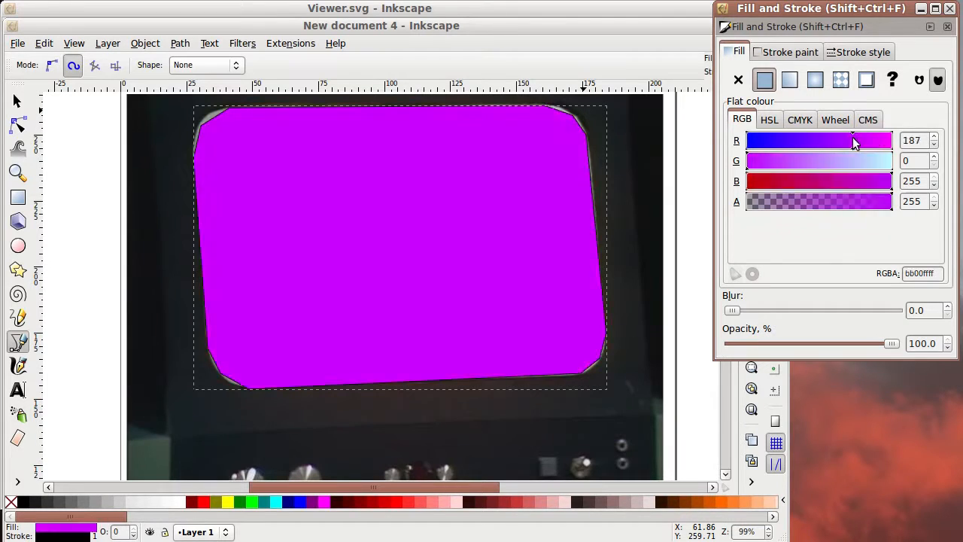
drag(850, 141, 745, 142)
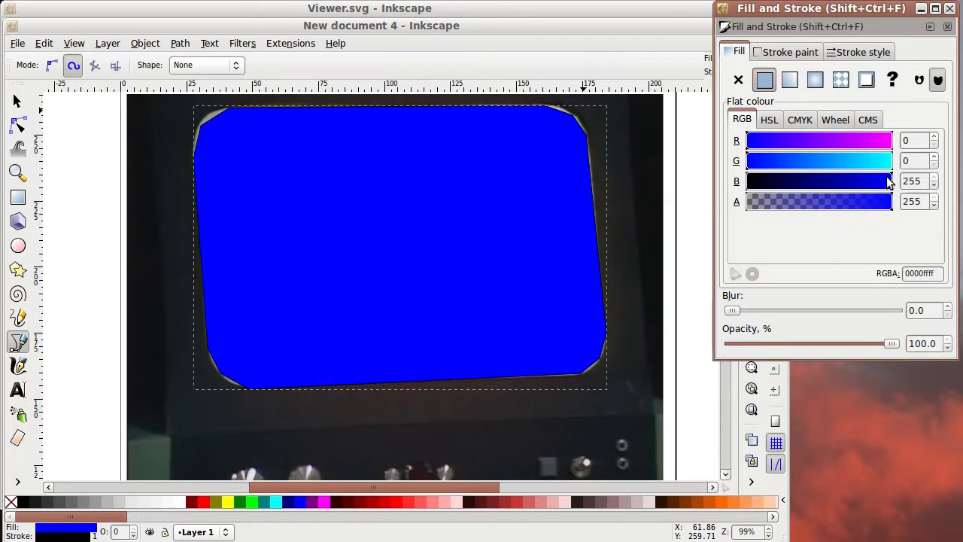
mouse_move(795, 143)
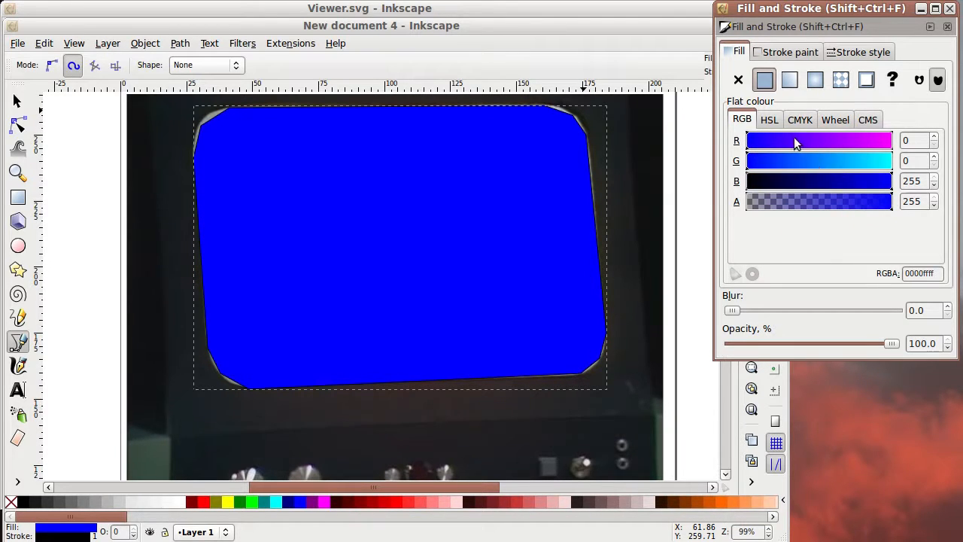
click(790, 51)
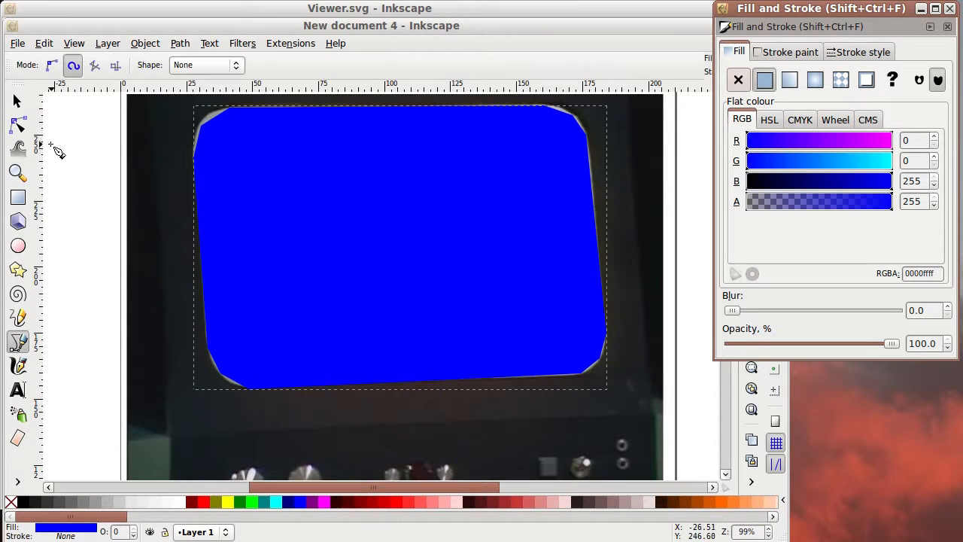
- Drag the blue shape's corner nodes to follow the screen's rounded edges
click(18, 124)
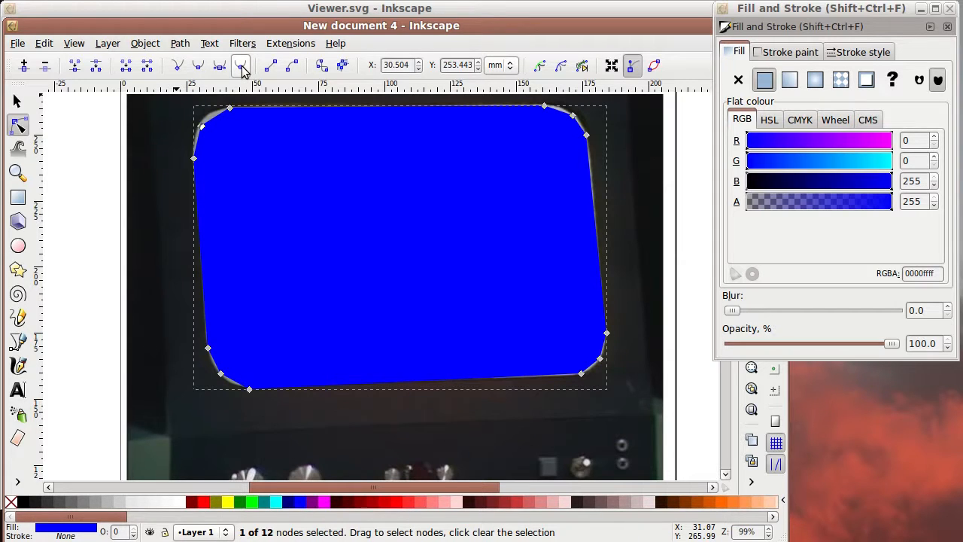
mouse_move(241, 66)
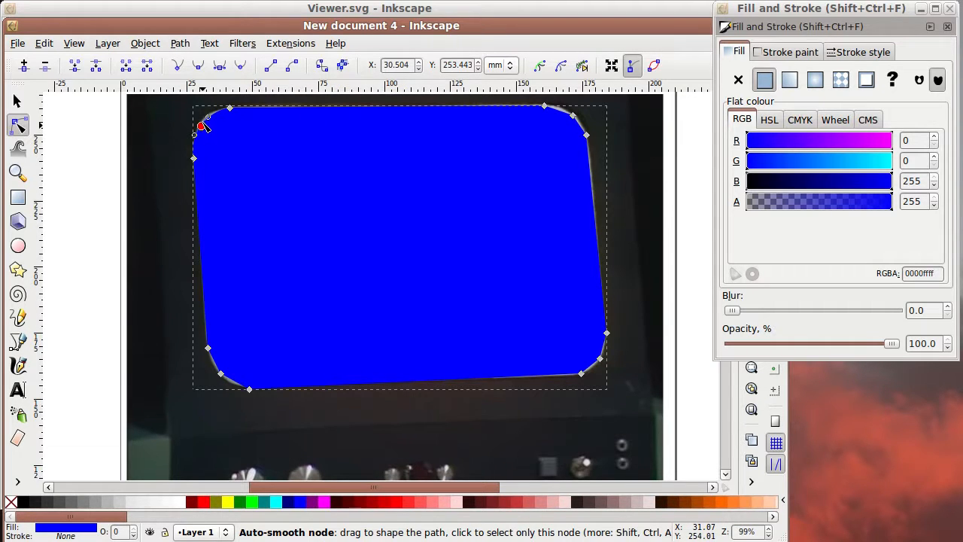
drag(203, 126, 205, 120)
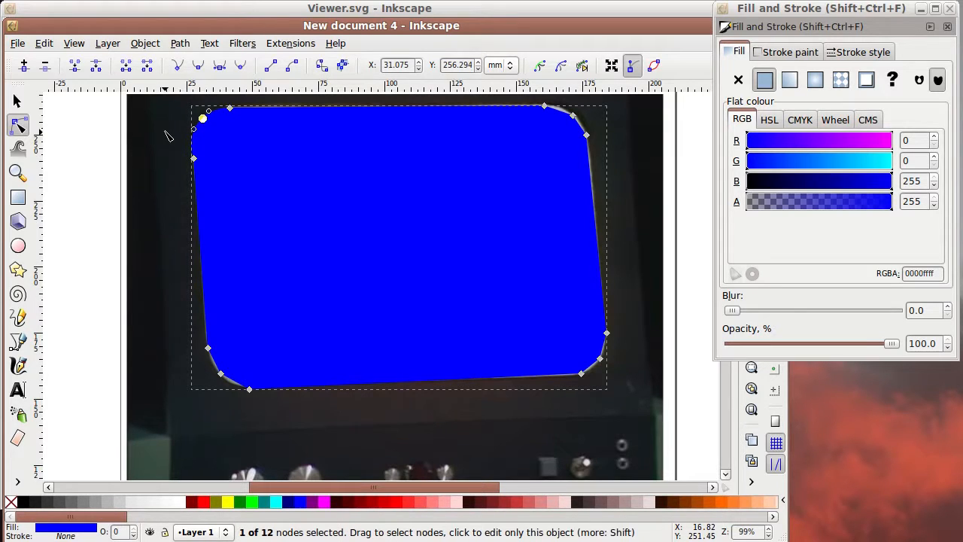
mouse_move(208, 183)
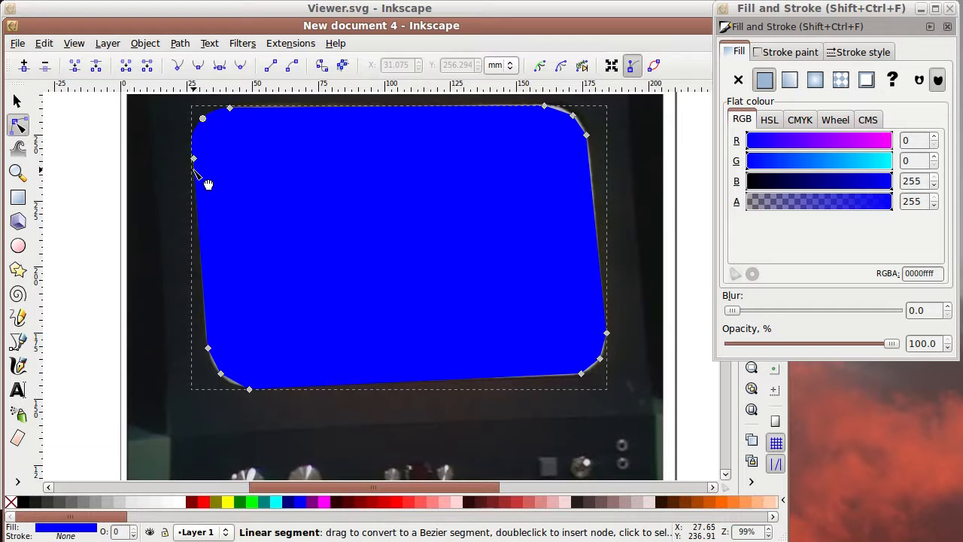
mouse_move(529, 115)
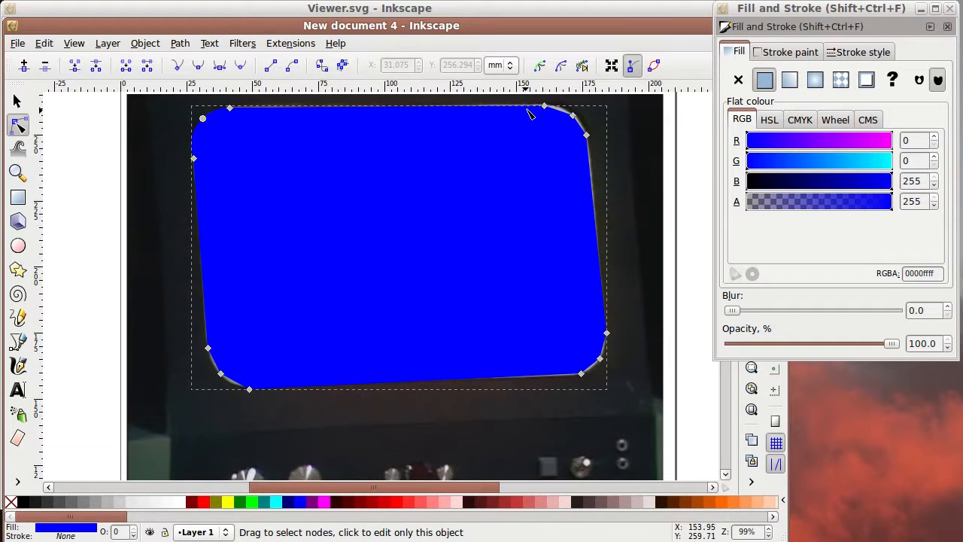
click(240, 66)
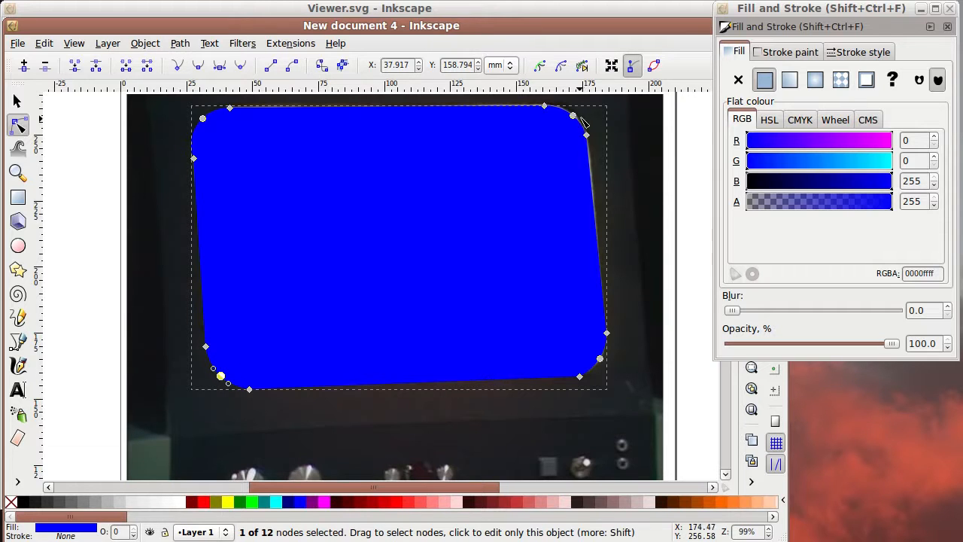
drag(572, 117, 586, 138)
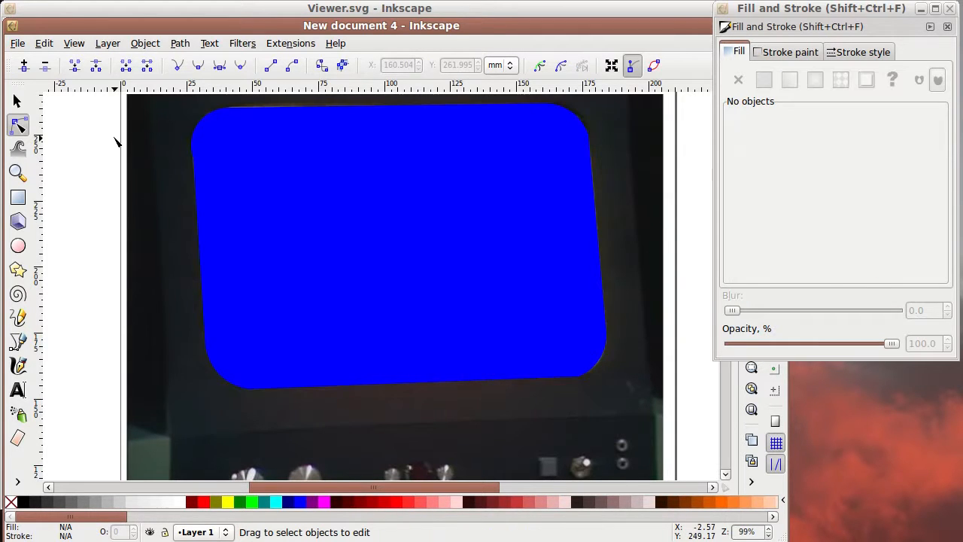
mouse_move(474, 326)
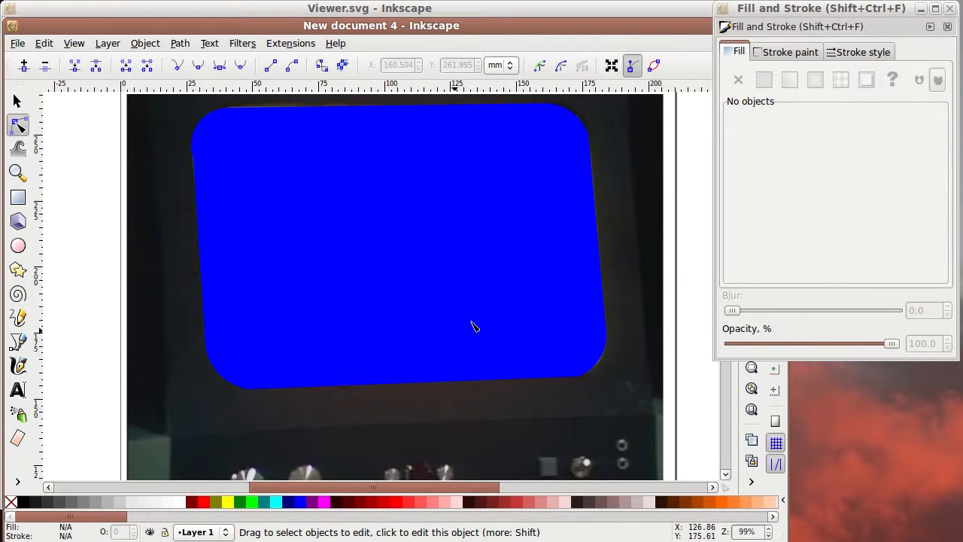
mouse_move(388, 340)
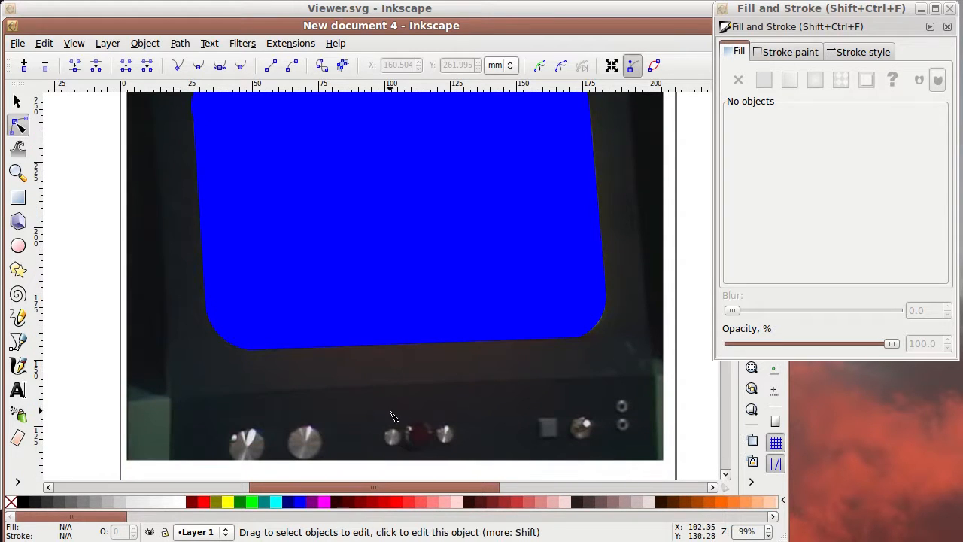
mouse_move(149, 267)
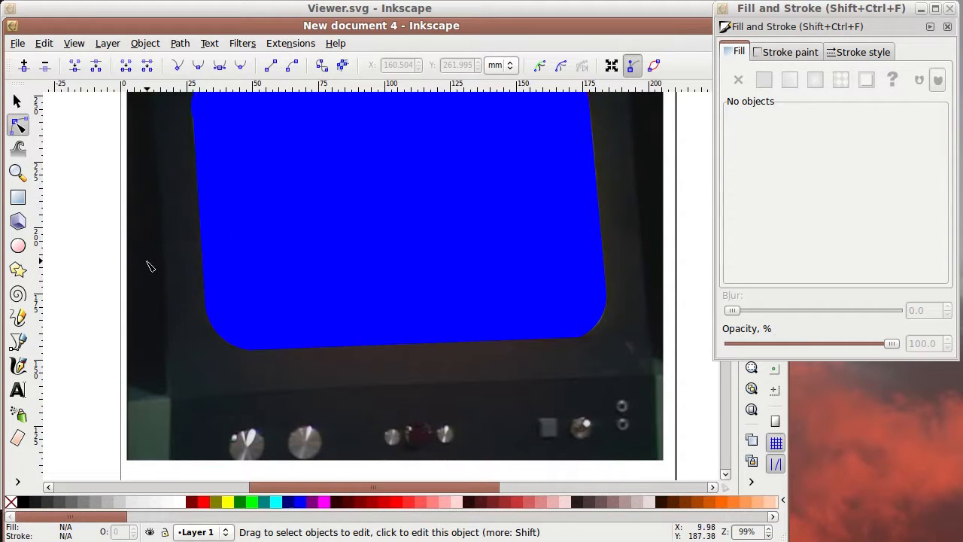
- Draw a small pure-red (ff0000ff) circle and place it over the middle indicator light
click(18, 247)
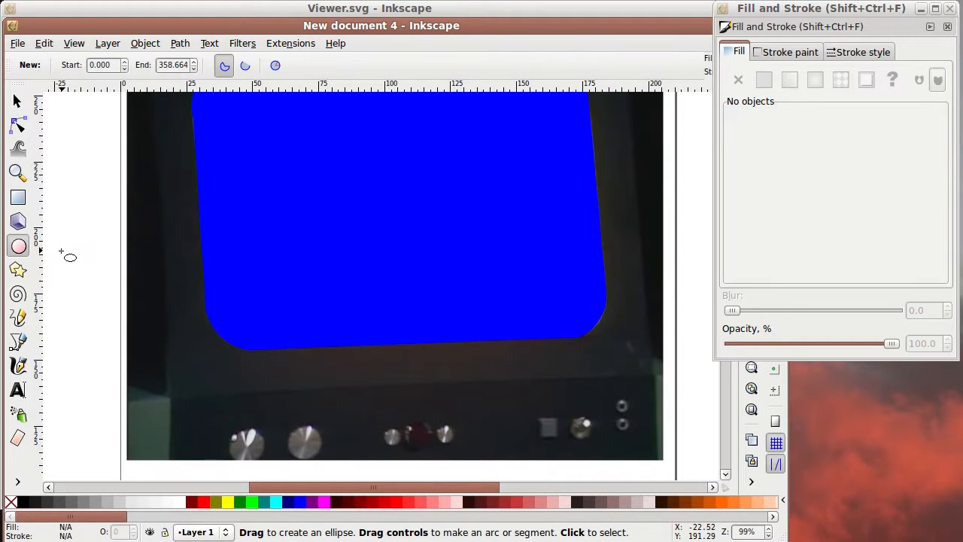
drag(69, 259, 84, 274)
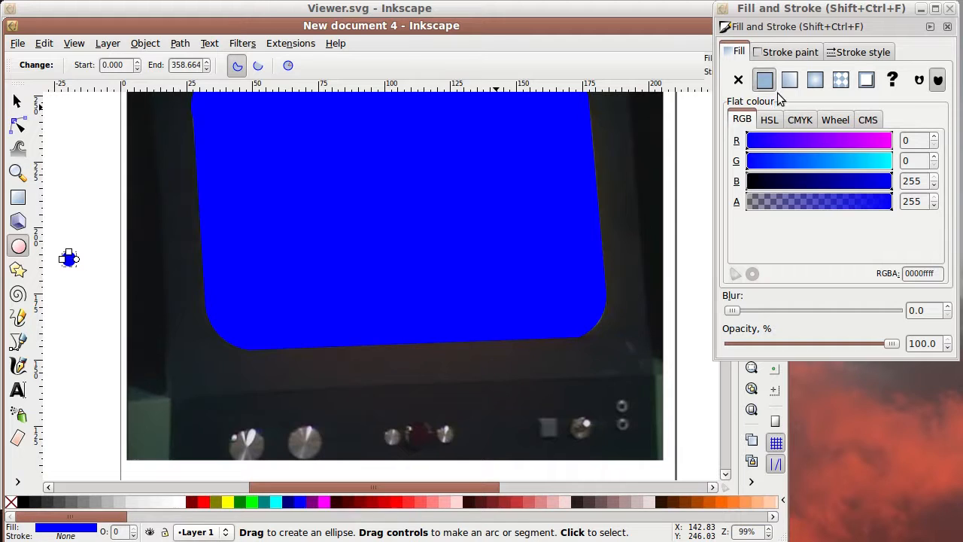
drag(745, 141, 891, 141)
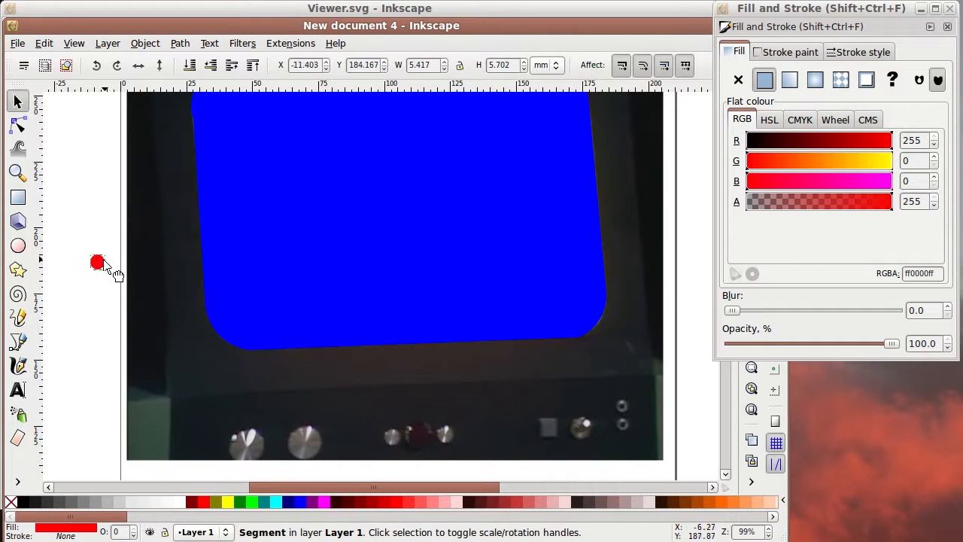
drag(98, 262, 419, 435)
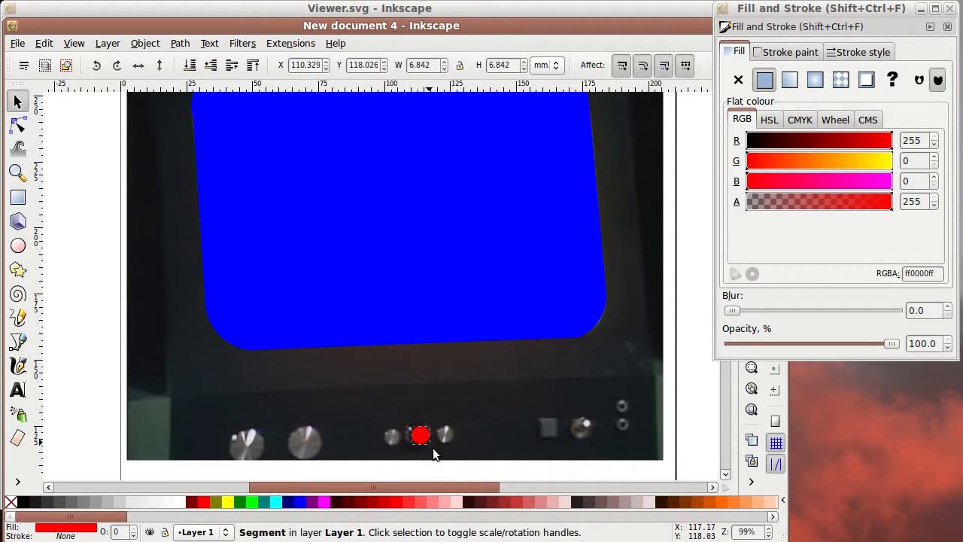
click(69, 244)
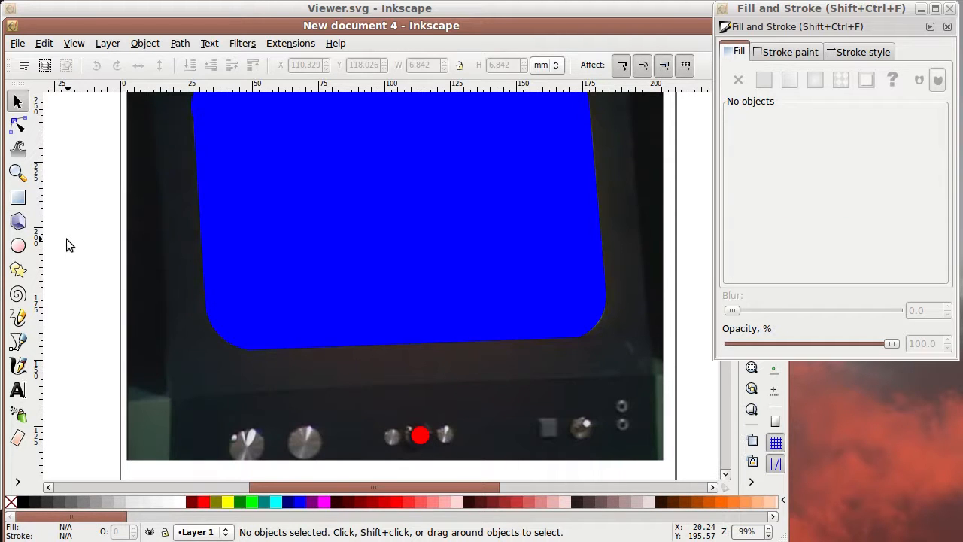
mouse_move(439, 437)
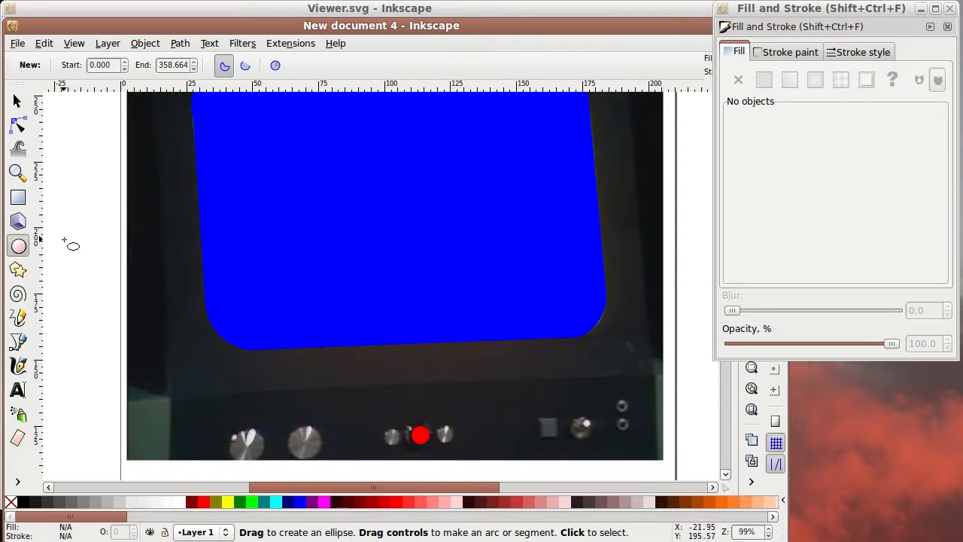
- Draw a second small circle and move it over the red light
drag(75, 237, 93, 247)
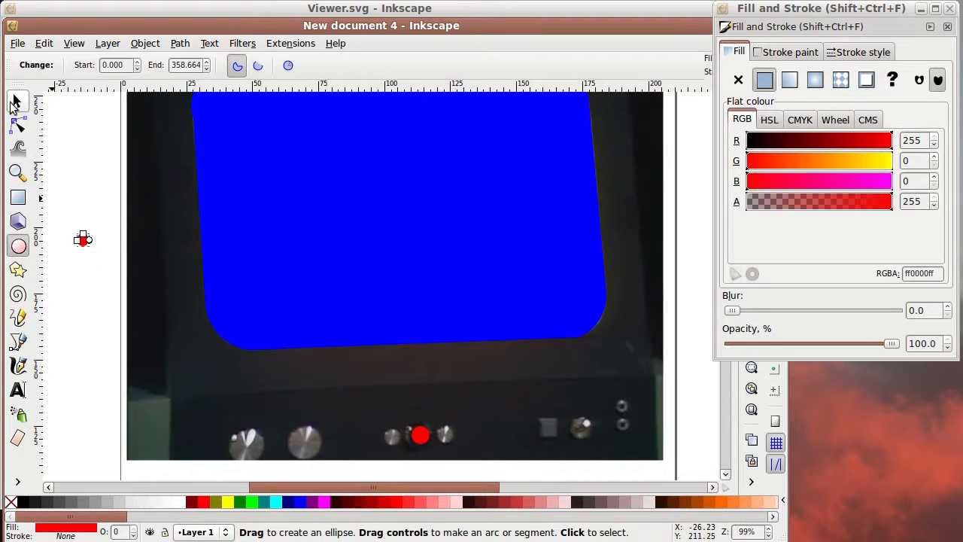
click(18, 101)
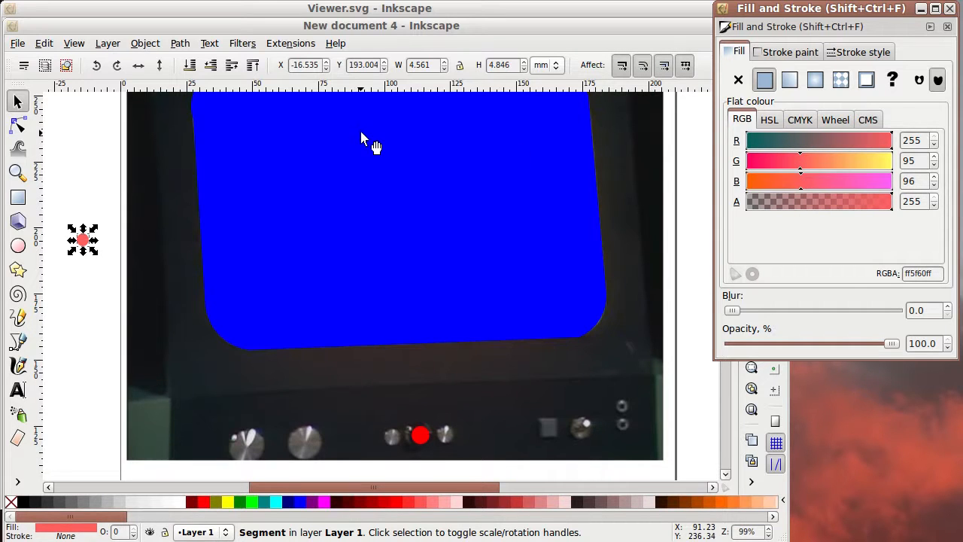
mouse_move(87, 244)
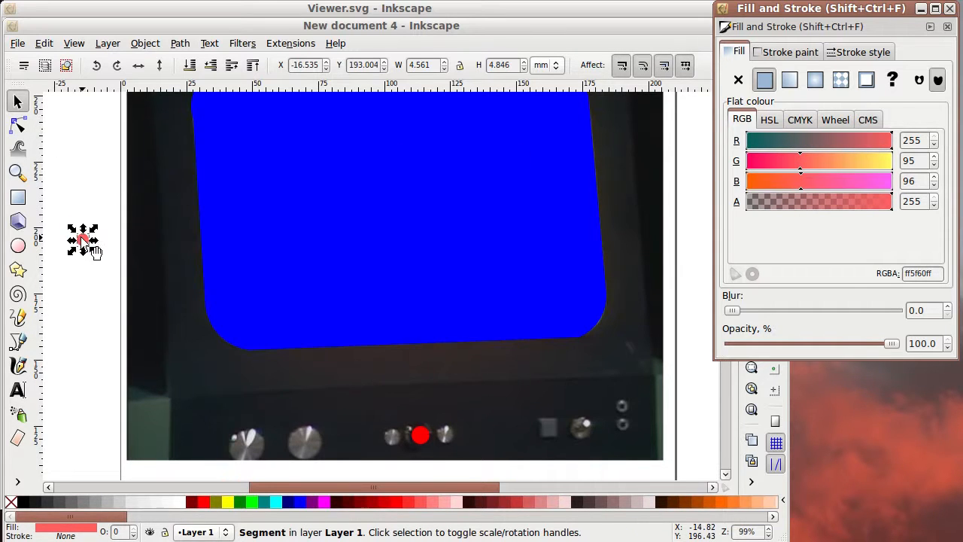
drag(83, 241, 420, 433)
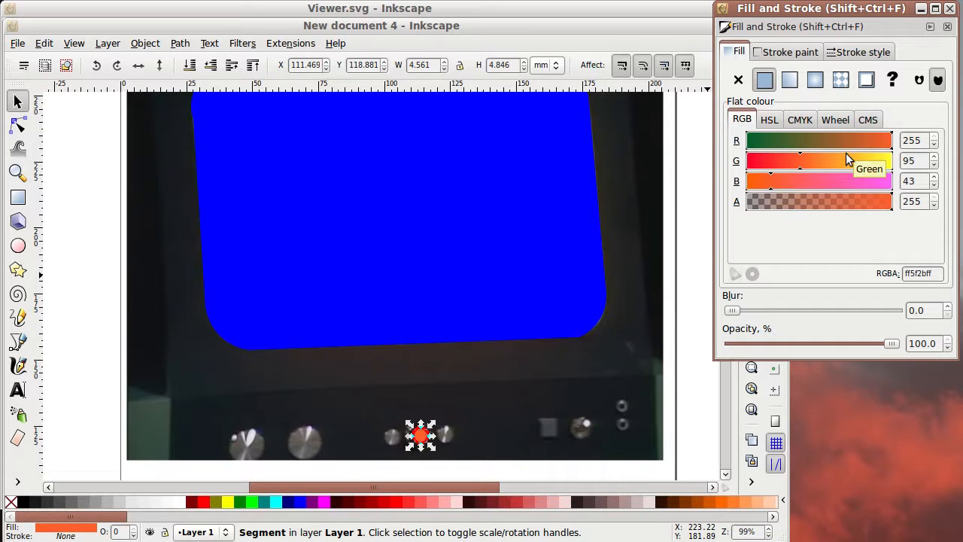
- Make the second circle orange with alpha 218, then close Fill and Stroke
drag(800, 159, 842, 160)
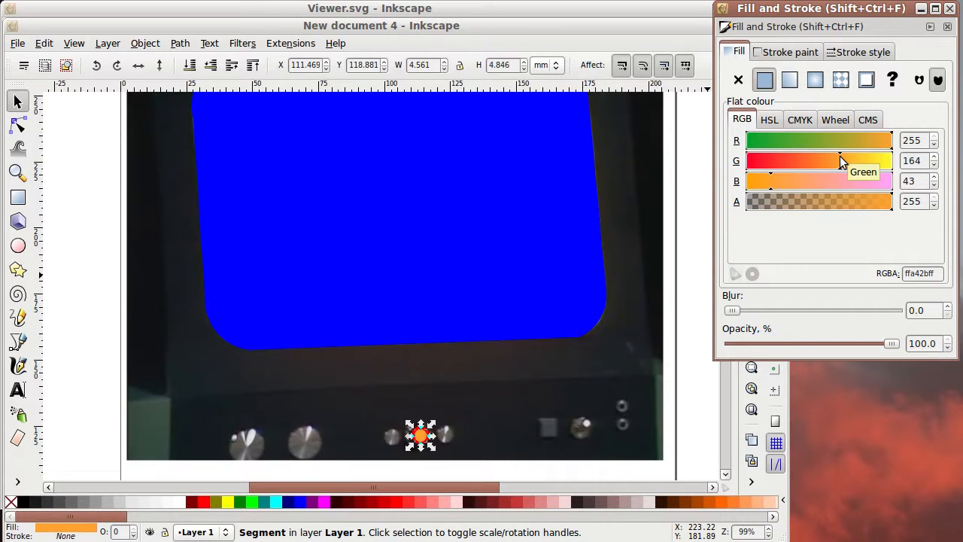
drag(851, 202, 876, 201)
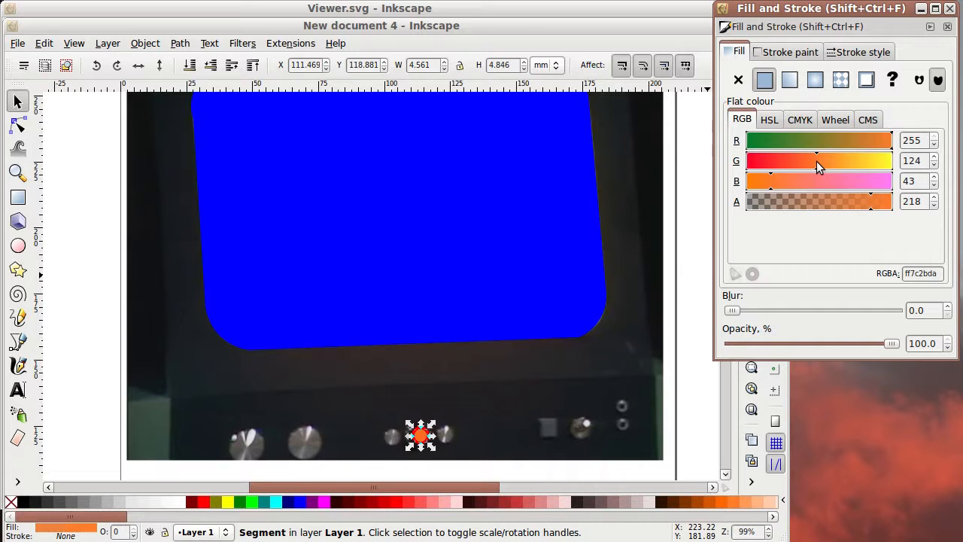
click(108, 181)
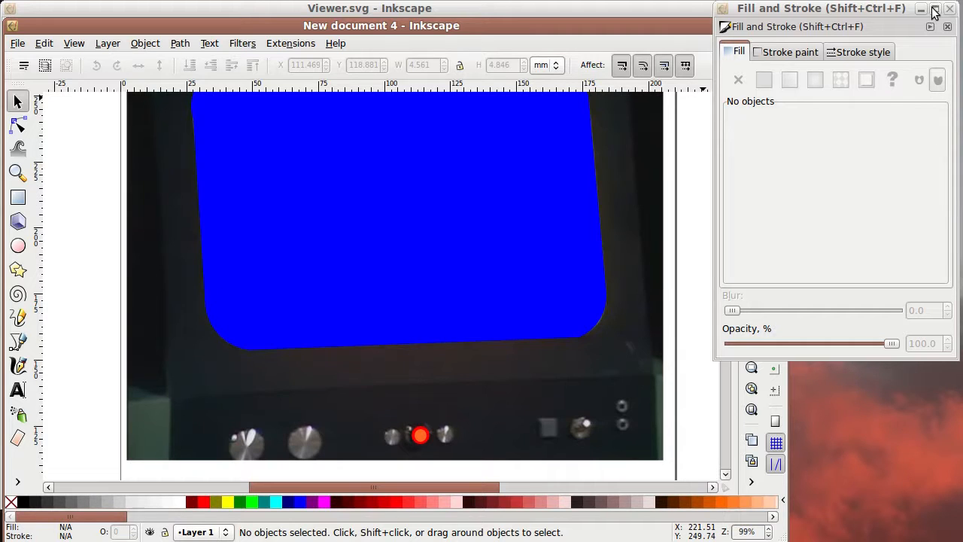
click(936, 10)
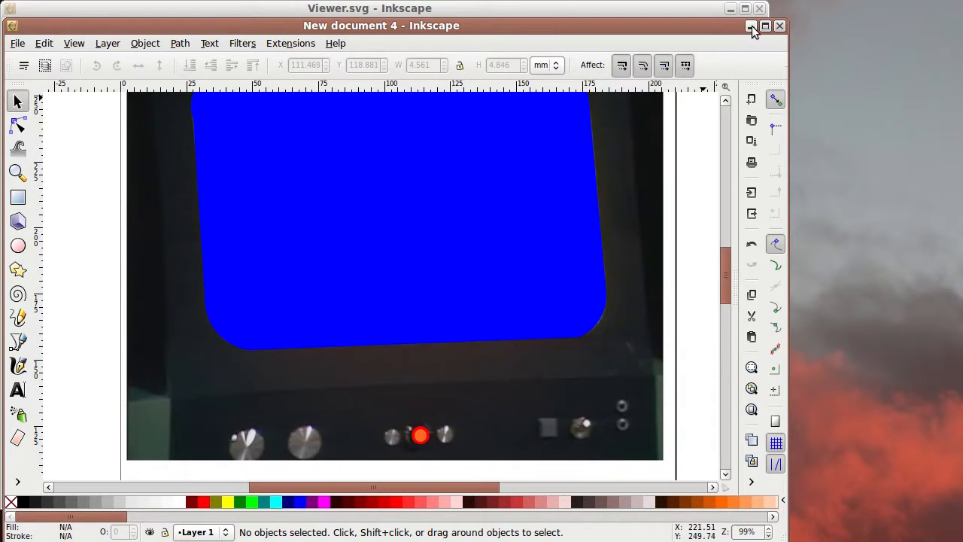
click(765, 26)
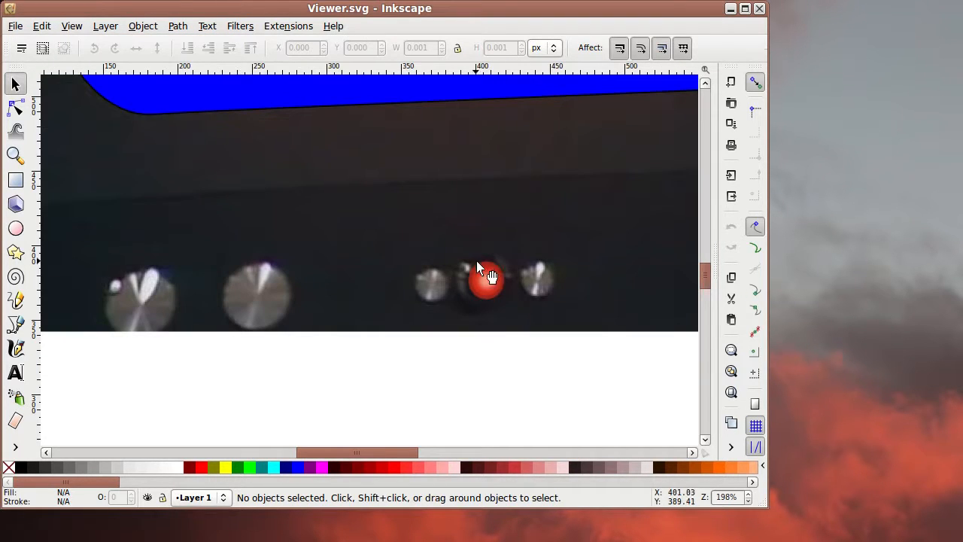
mouse_move(500, 324)
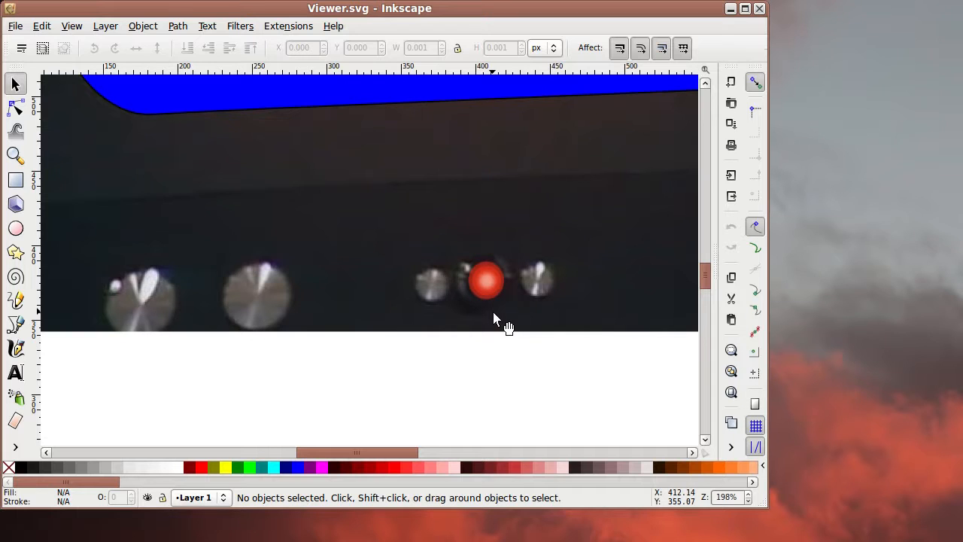
- Zoom to inspect the glowing light and whole page, then switch to Kdenlive
scroll(down, 3)
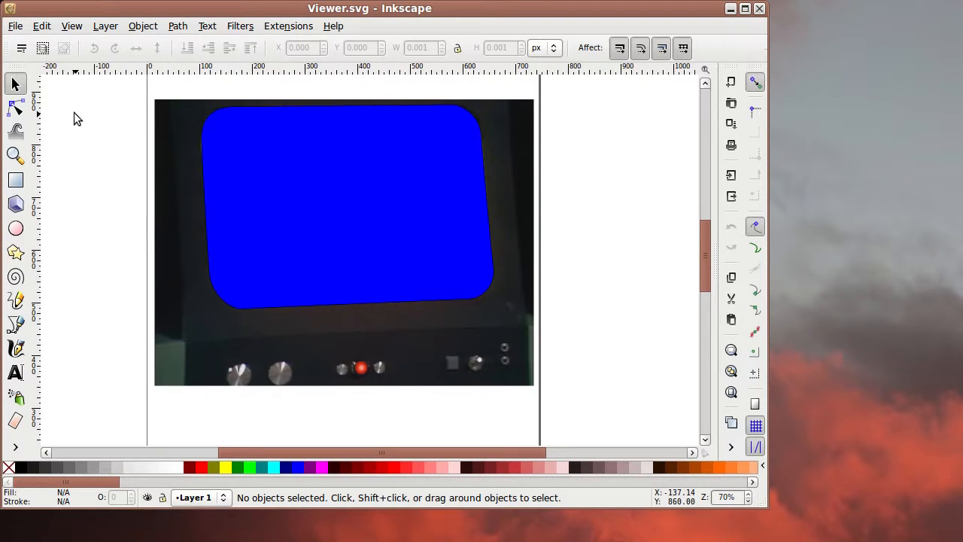
click(15, 26)
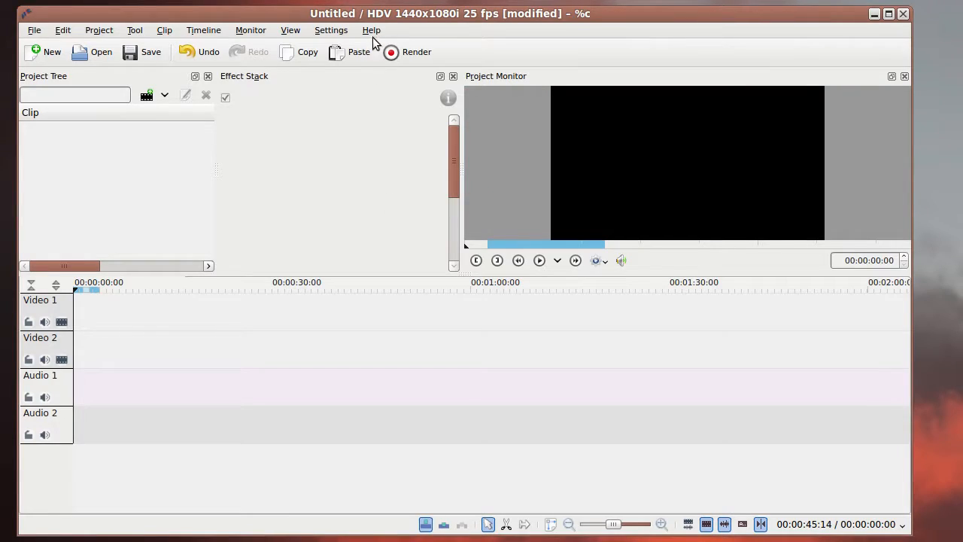
- Check the Kdenlive version information from the Help menu
click(371, 30)
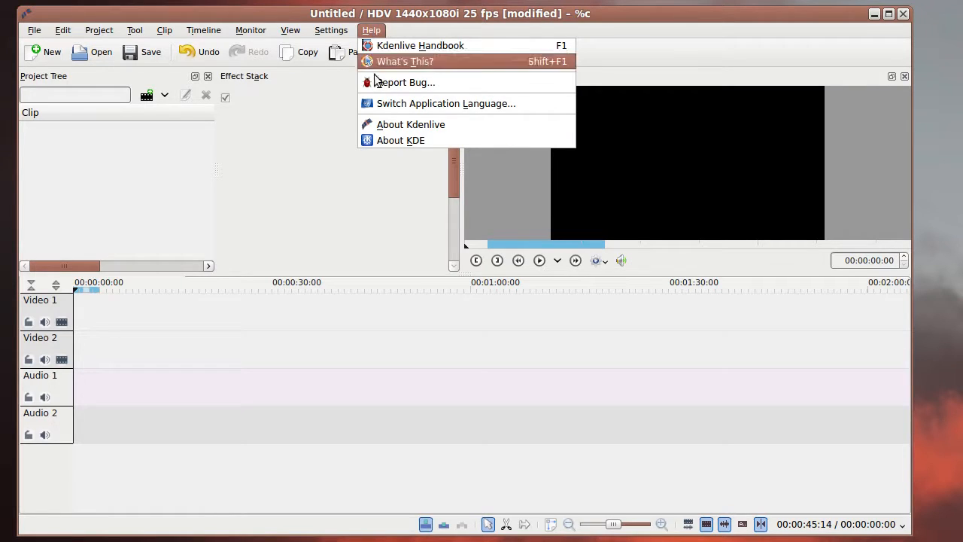
click(411, 123)
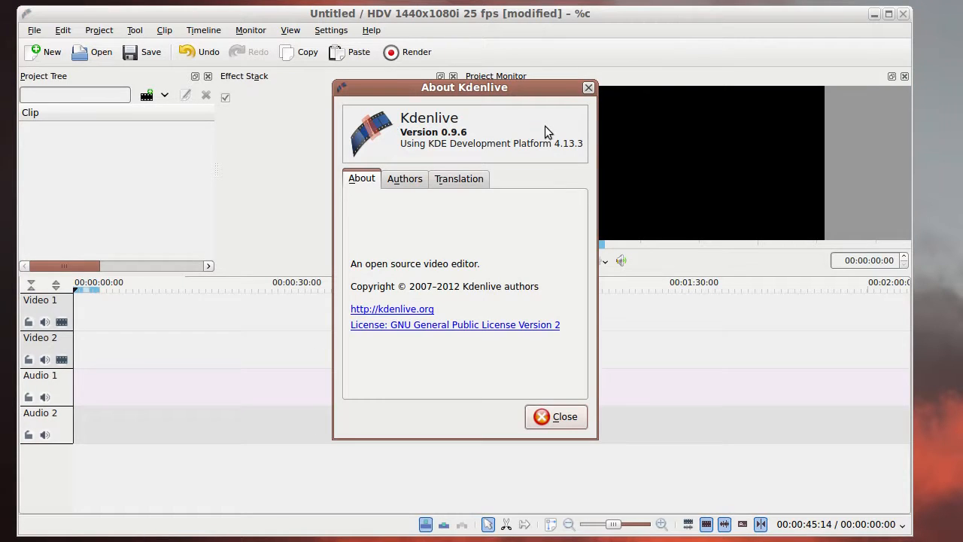
click(557, 415)
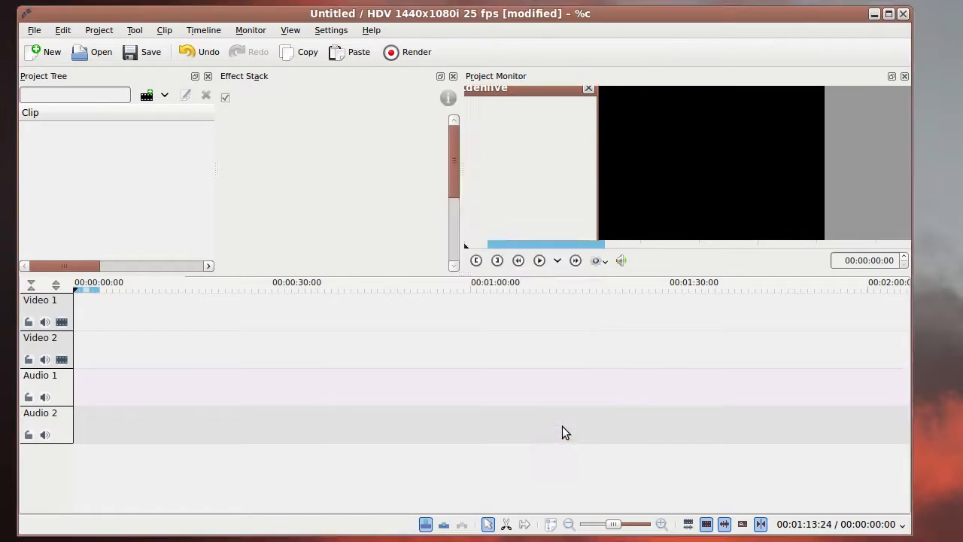
- Import FanEdit/Viewer_bluescreen.png into the project via Add Clip
click(588, 89)
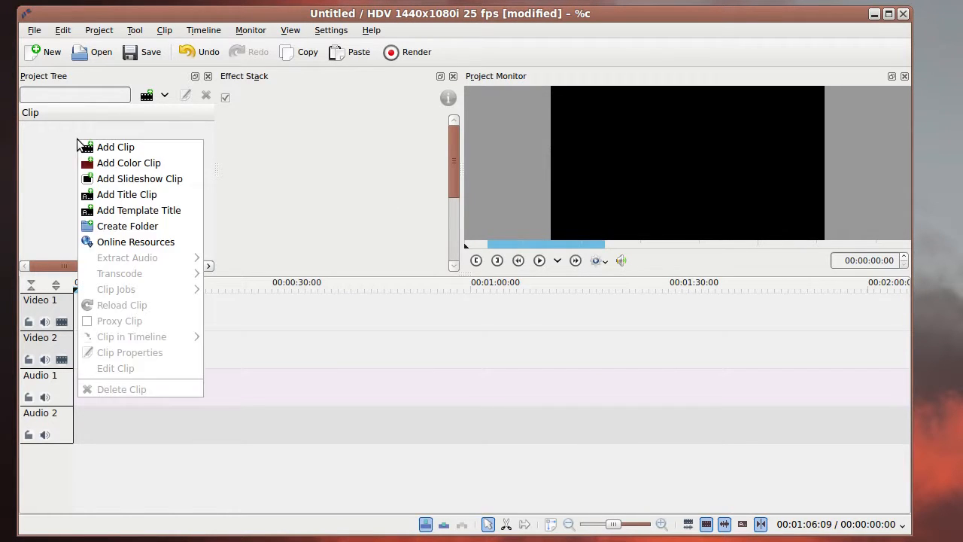
mouse_move(141, 151)
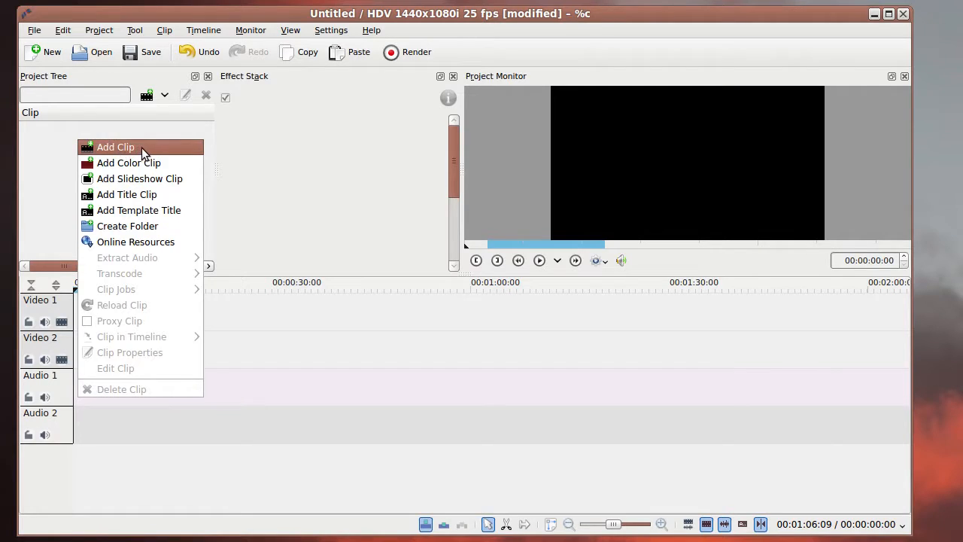
click(115, 148)
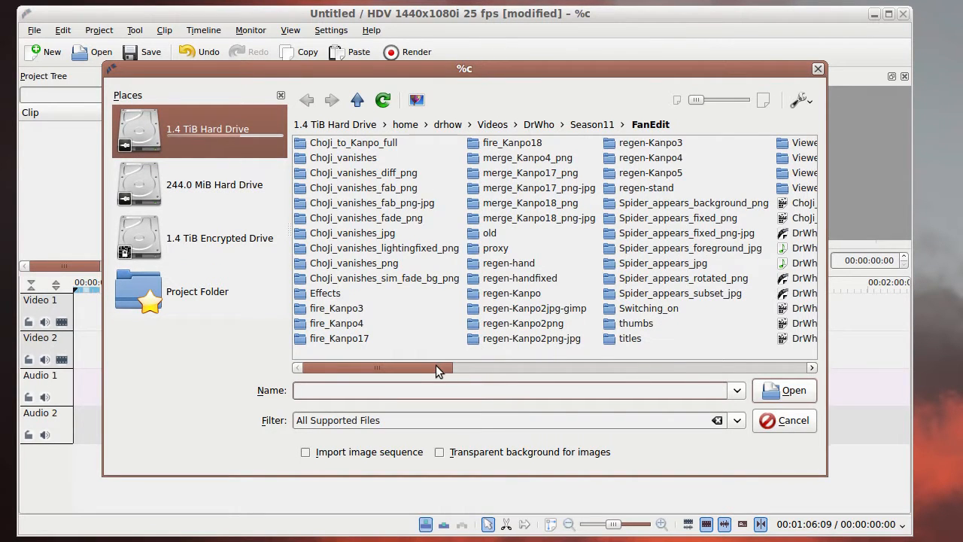
scroll(right, 3)
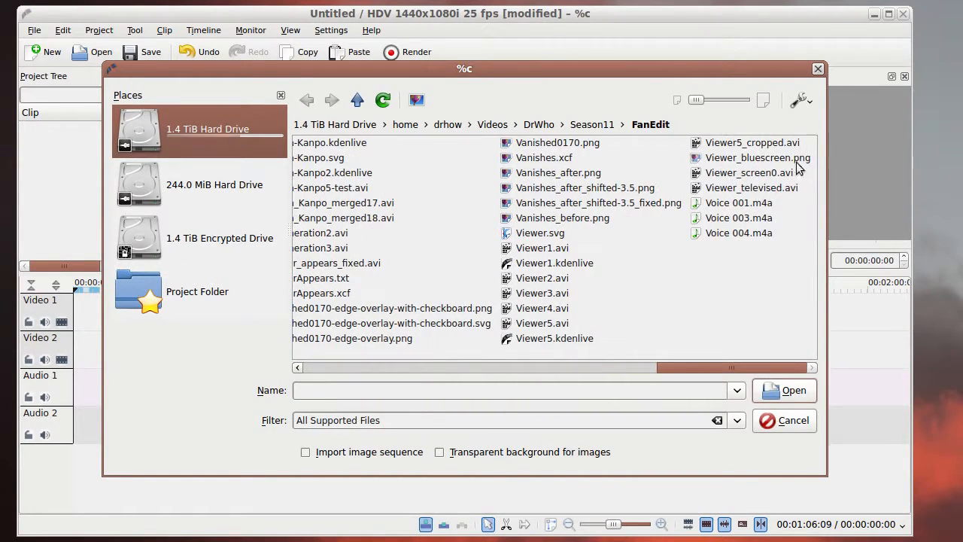
click(759, 158)
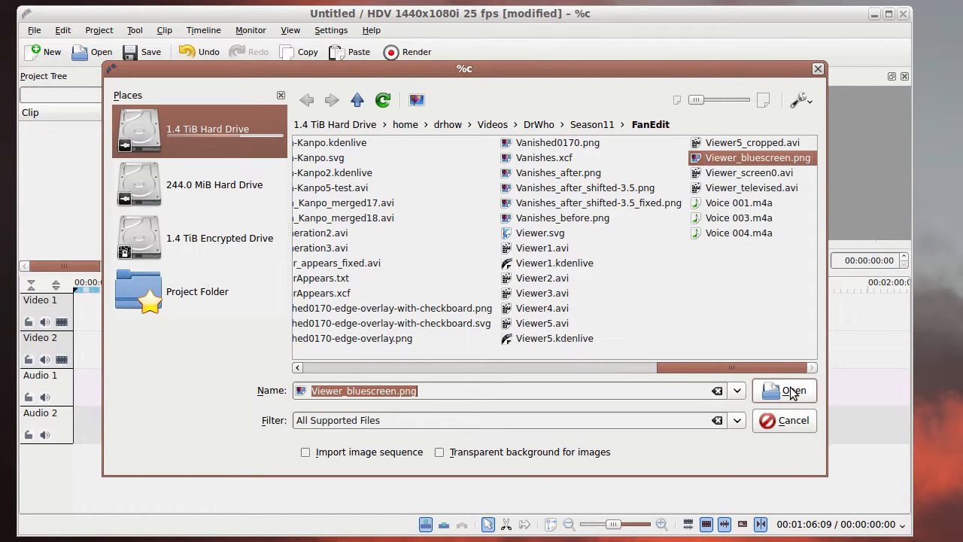
click(784, 391)
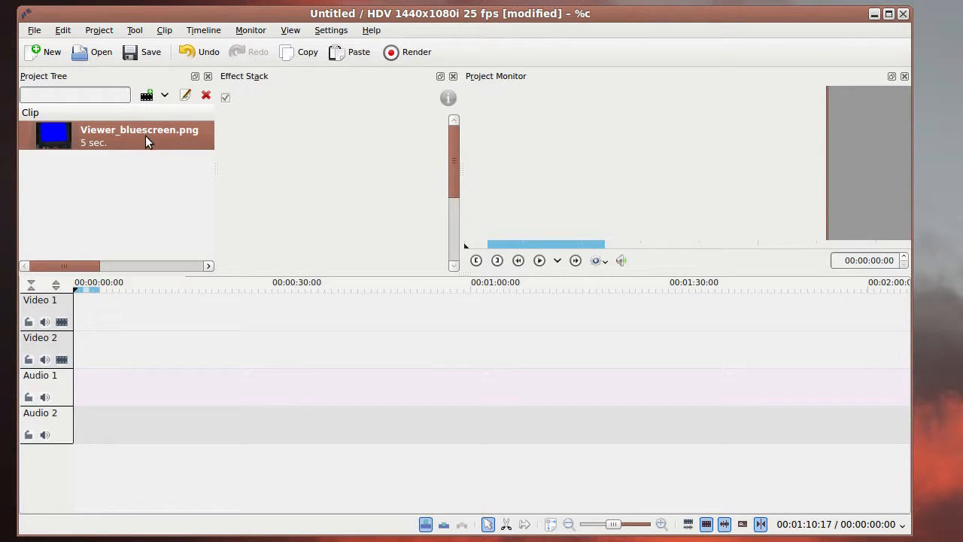
- Place the image clip at the start of Video 1 and lengthen it to about 21 seconds
drag(118, 134, 106, 310)
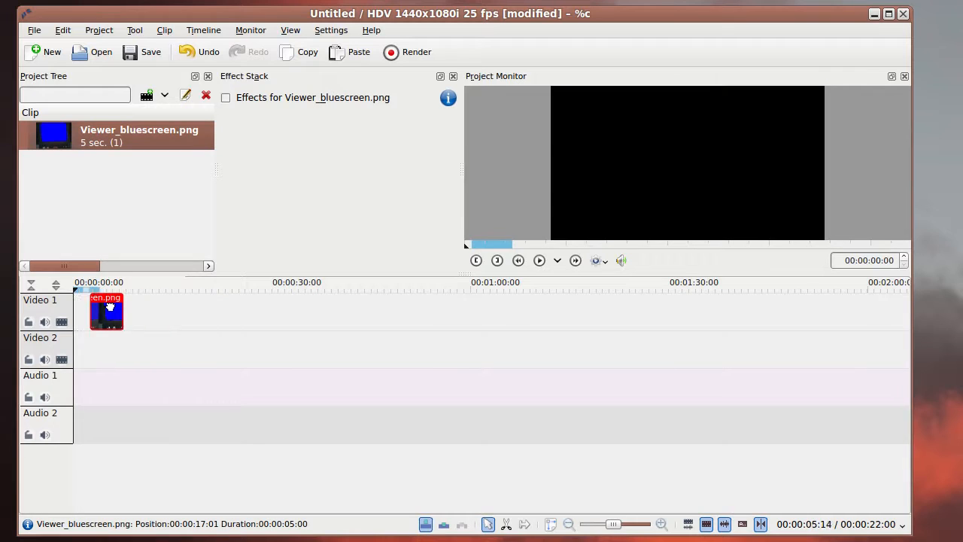
drag(123, 310, 148, 310)
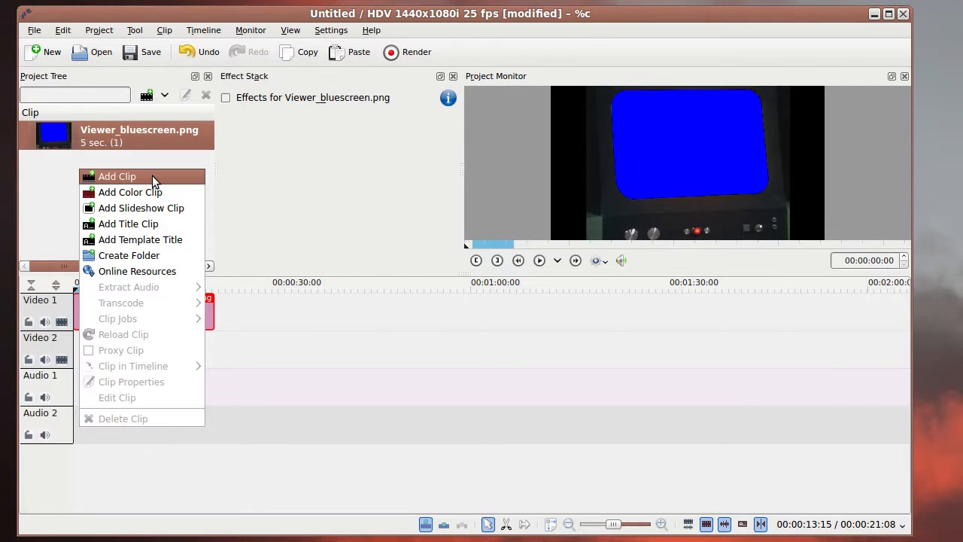
- Import 'DrWho 11.3e4 Death to the Daleks.avi' from Season11 via Add Clip
click(117, 176)
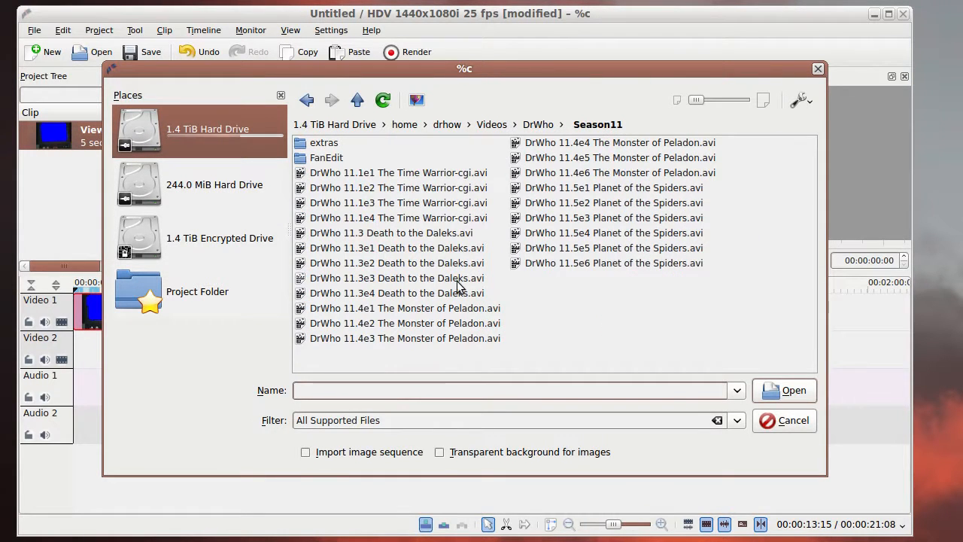
click(398, 292)
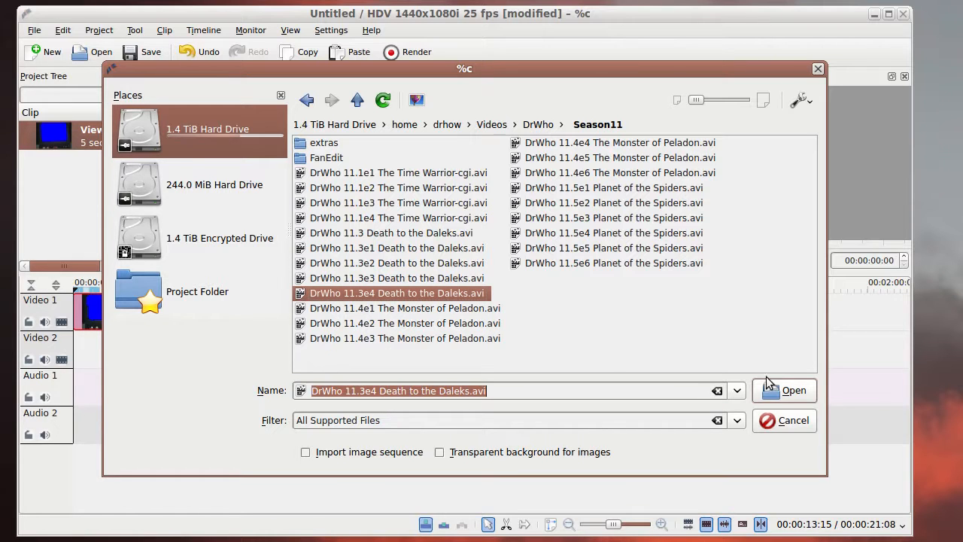
click(784, 389)
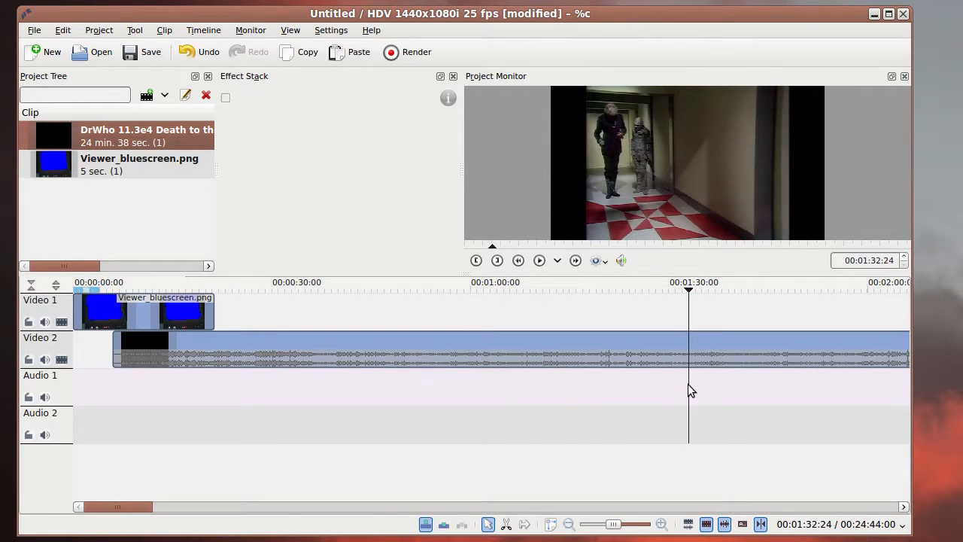
- Trim the episode clip to about 10 seconds and move it to the start of Video 2
click(617, 343)
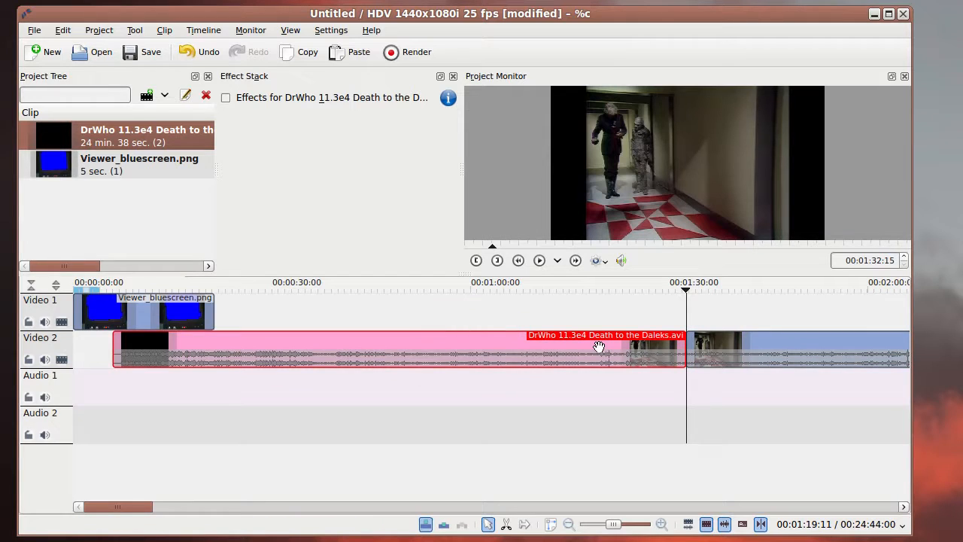
drag(399, 347, 677, 348)
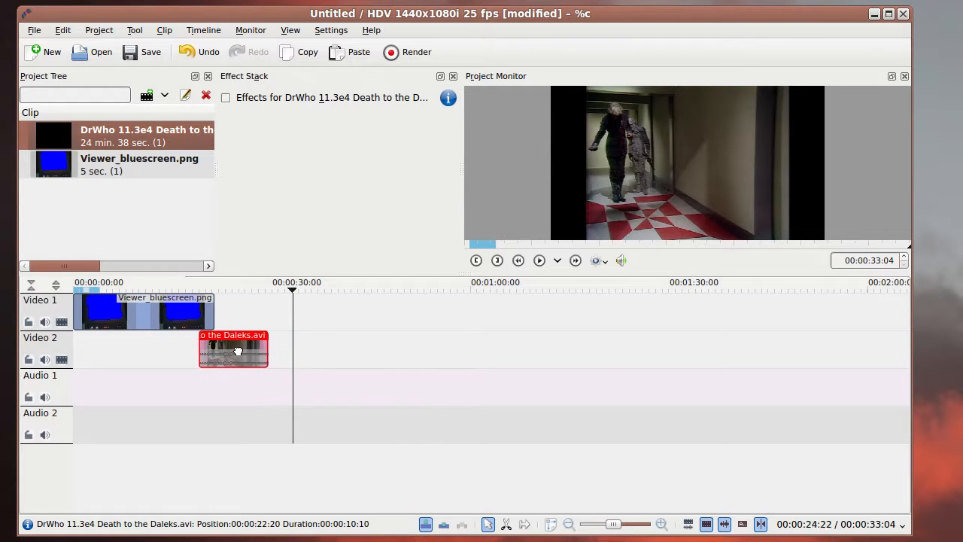
drag(233, 349, 118, 350)
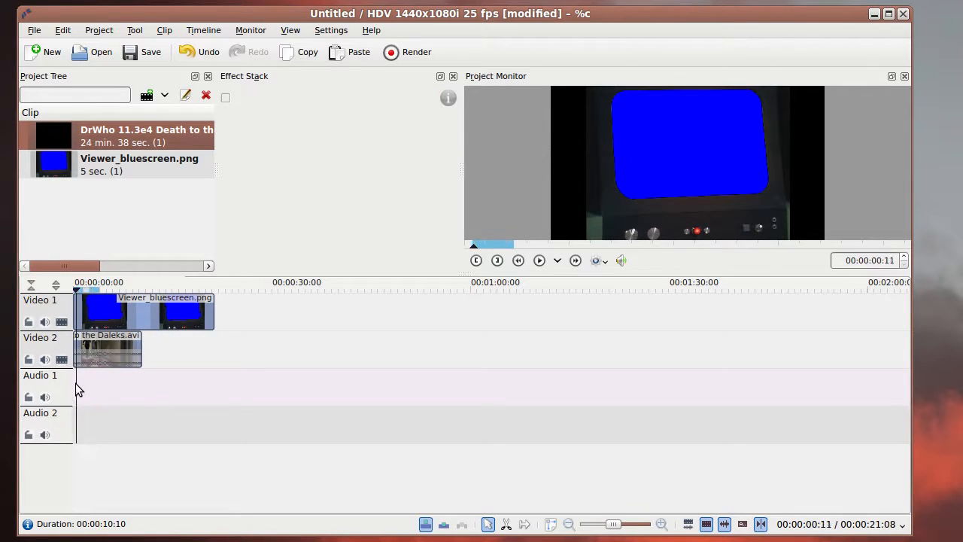
- Apply a Blue Screen effect to the image clip, sampling the viewer's blue as key colour with variance 15
click(76, 311)
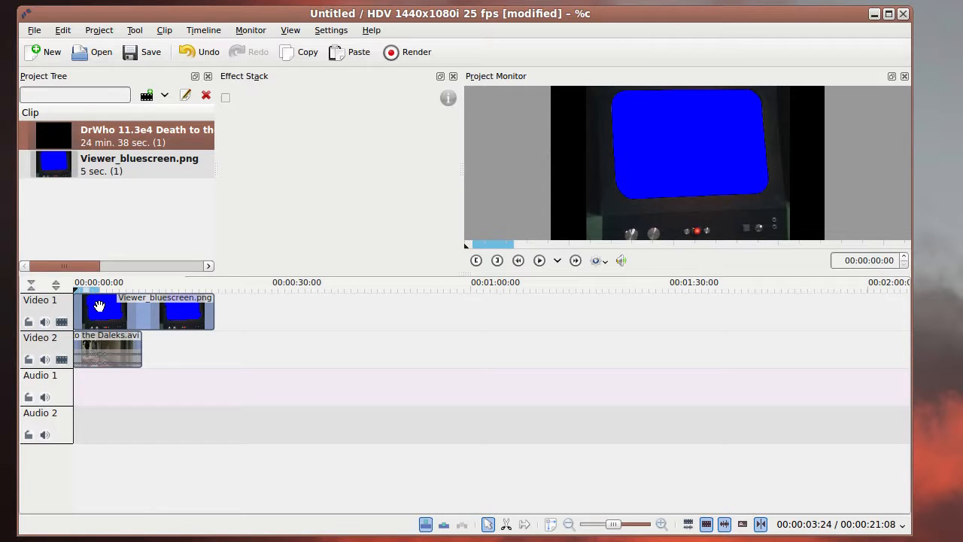
right_click(102, 308)
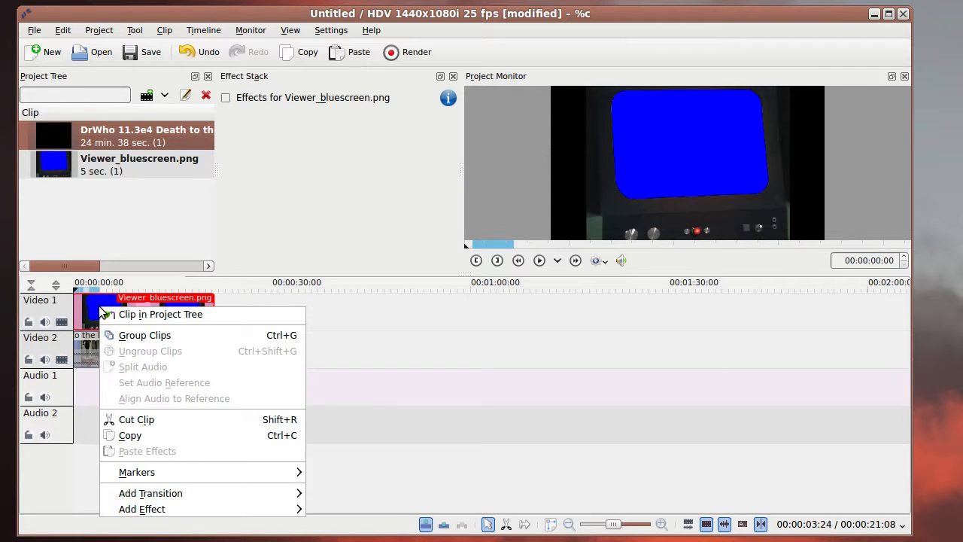
mouse_move(151, 493)
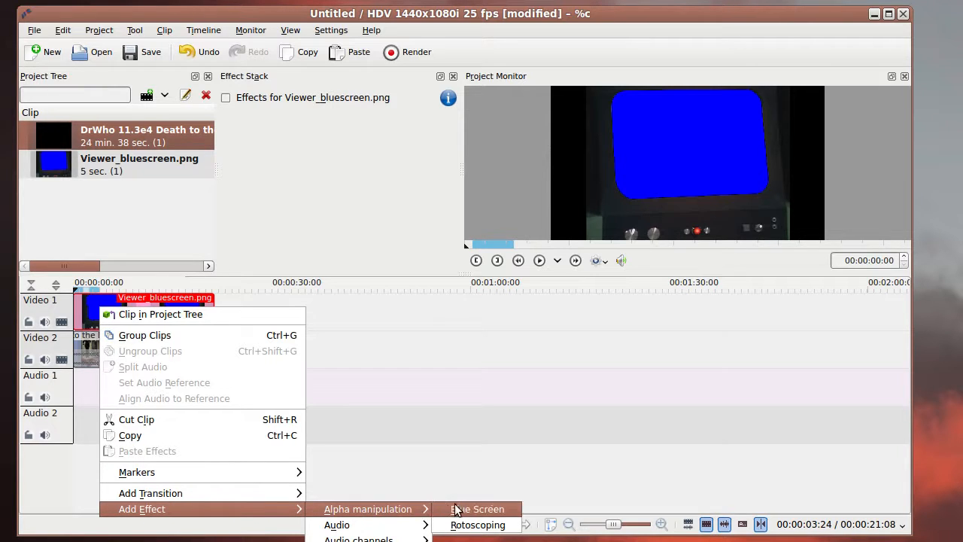
click(477, 508)
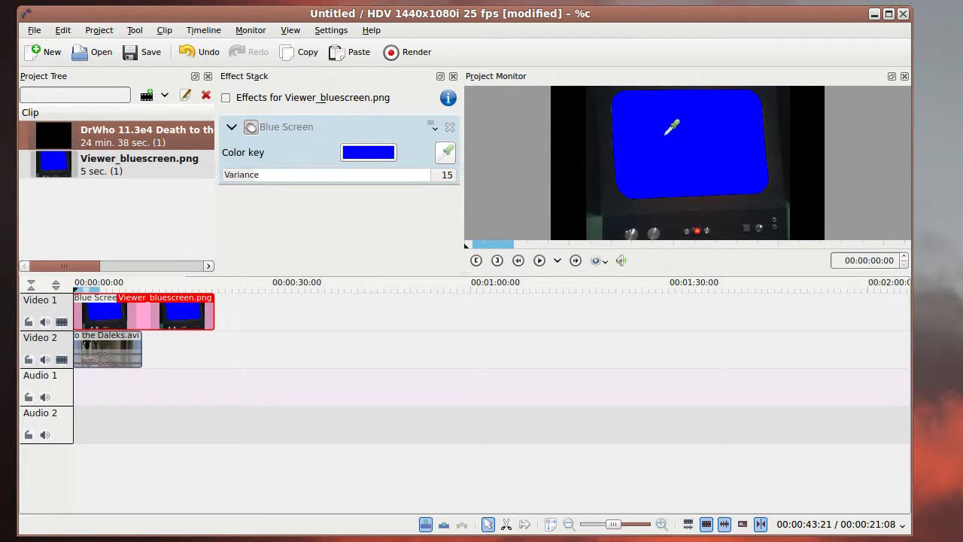
click(225, 96)
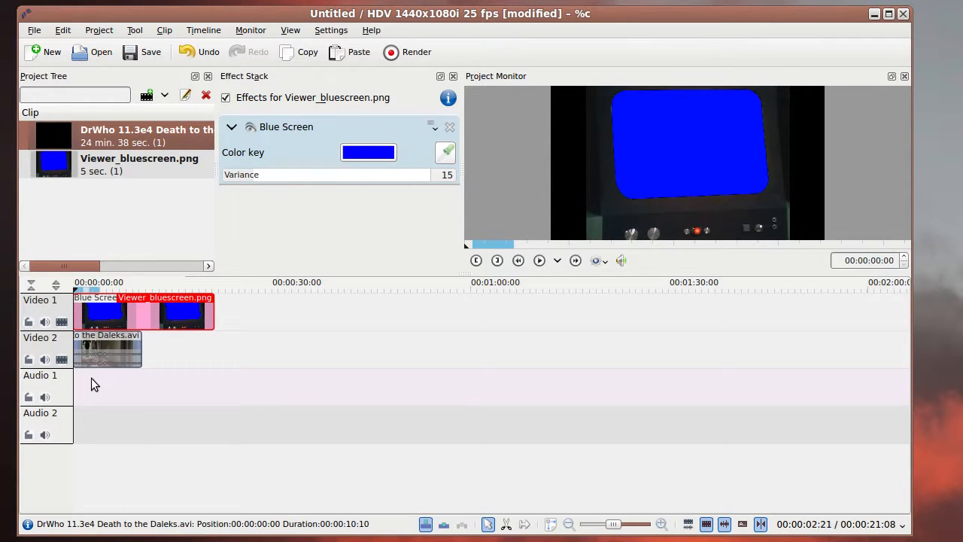
click(449, 126)
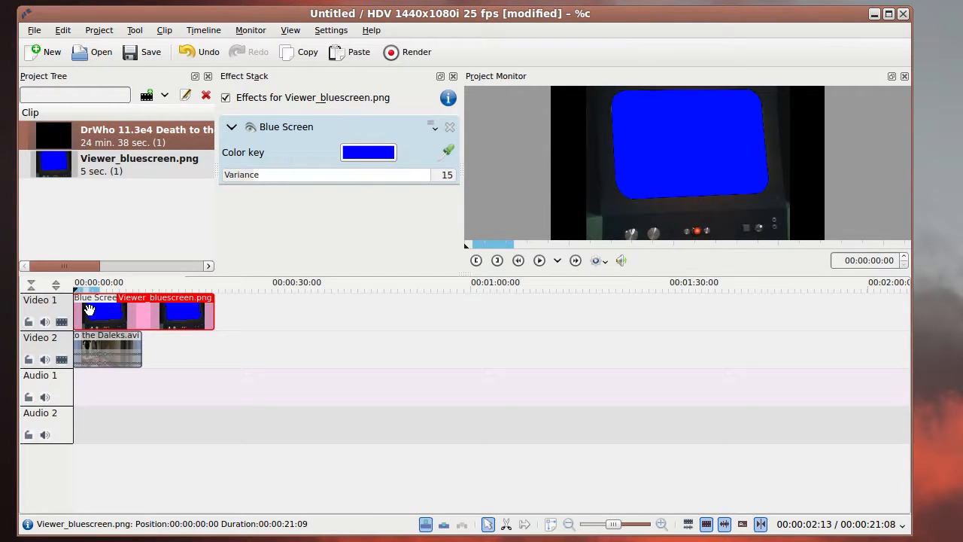
right_click(106, 308)
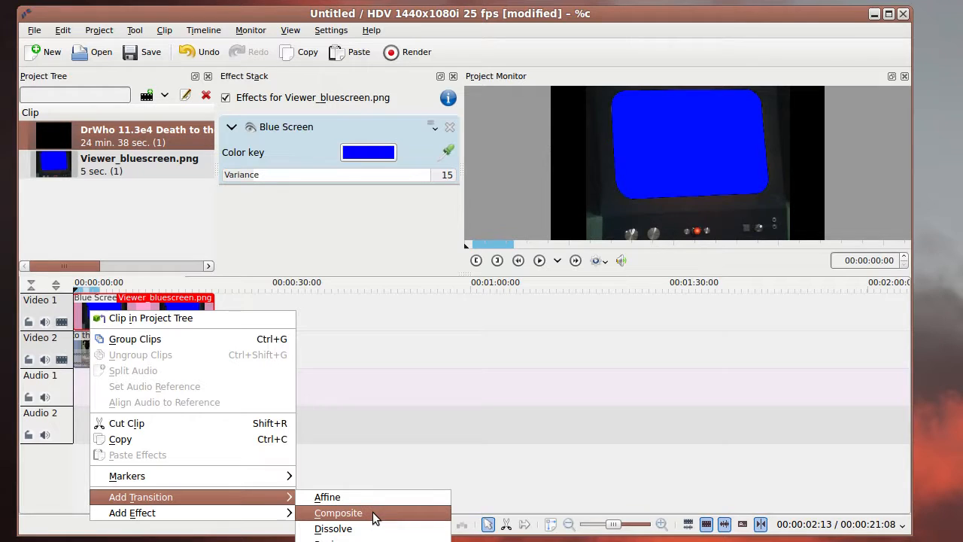
- Add a Composite transition between image and episode, then review the result on both clips
click(337, 512)
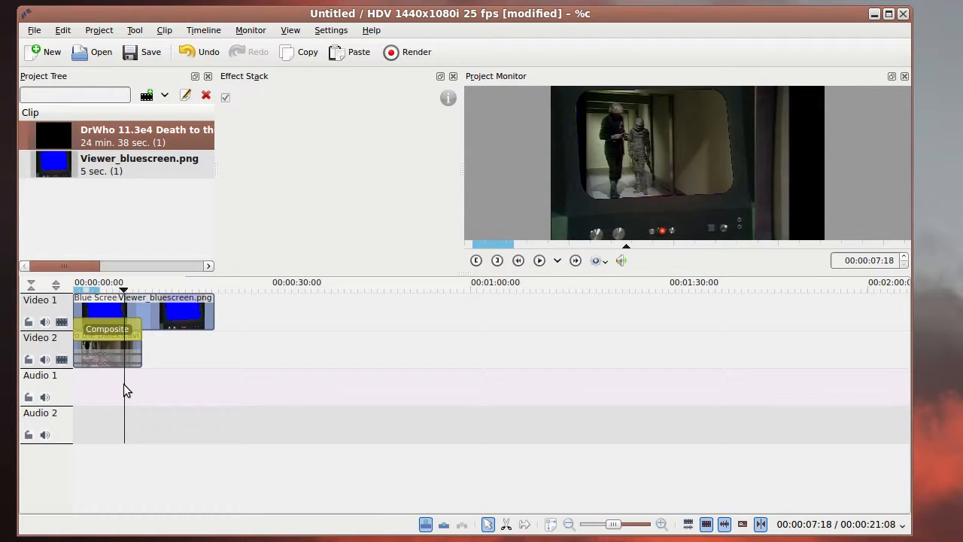
click(166, 309)
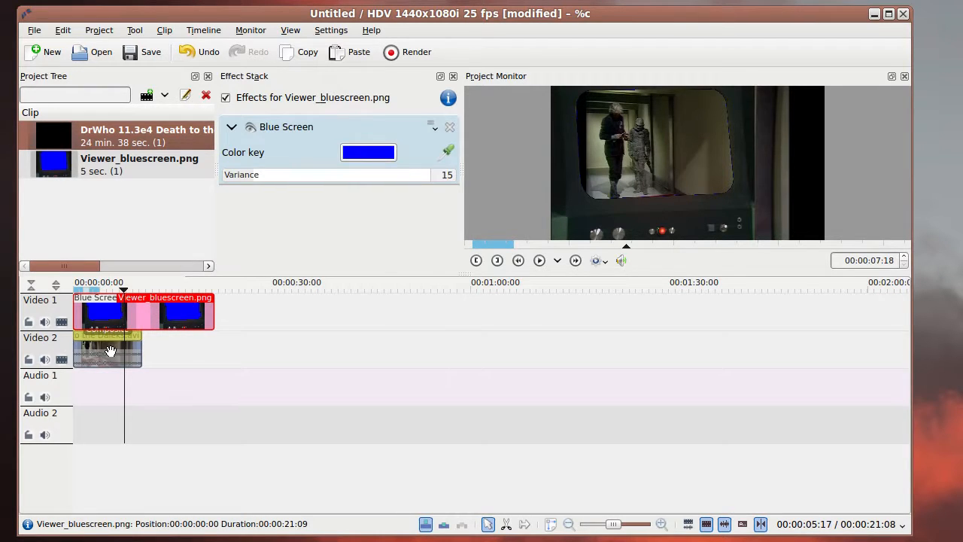
click(107, 349)
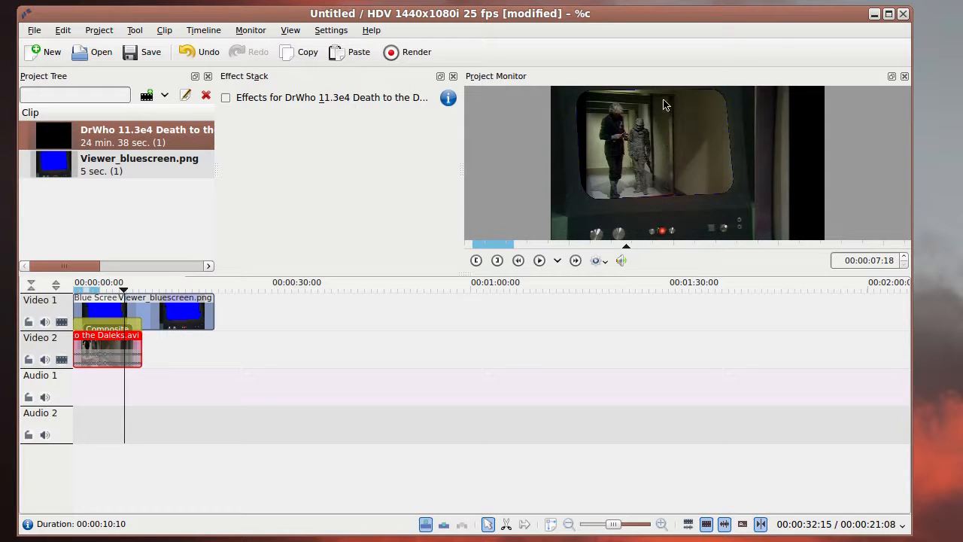
mouse_move(729, 114)
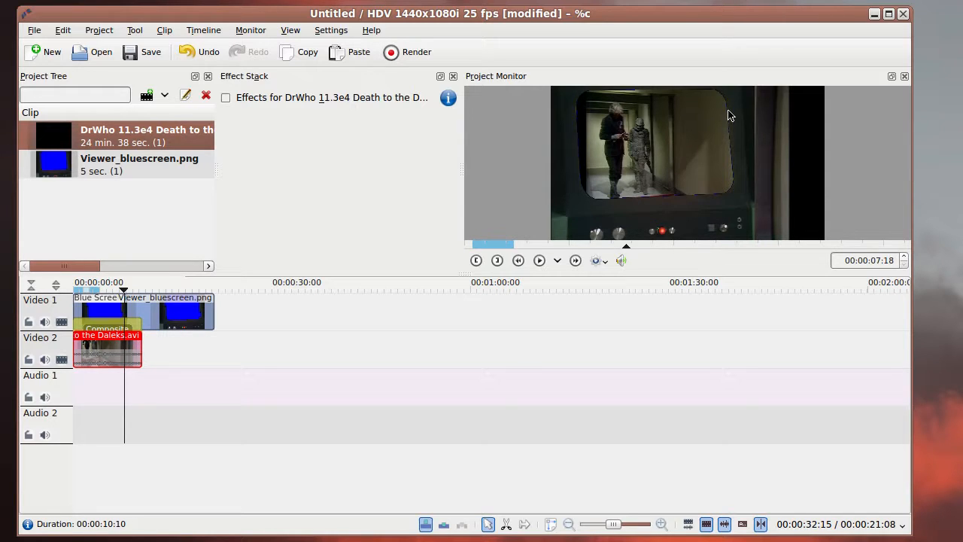
mouse_move(676, 117)
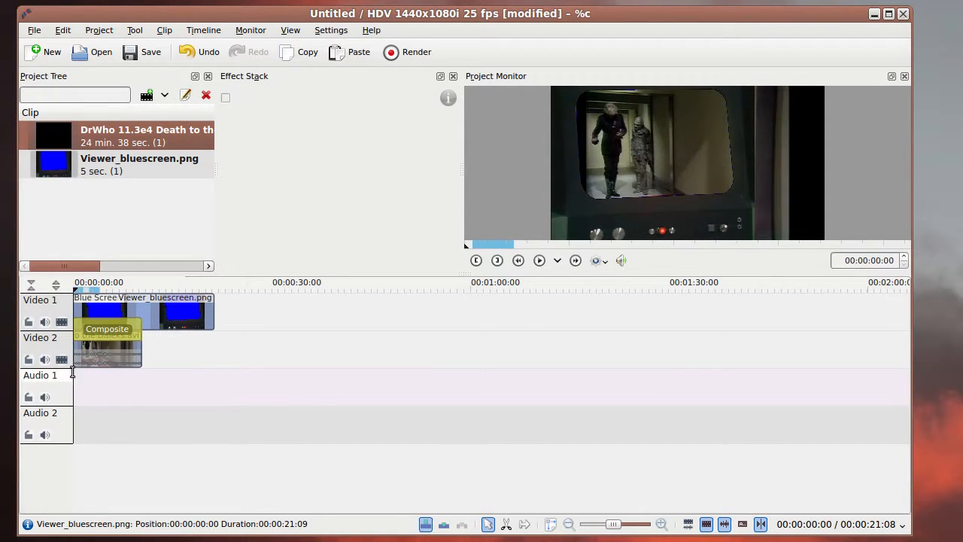
click(105, 349)
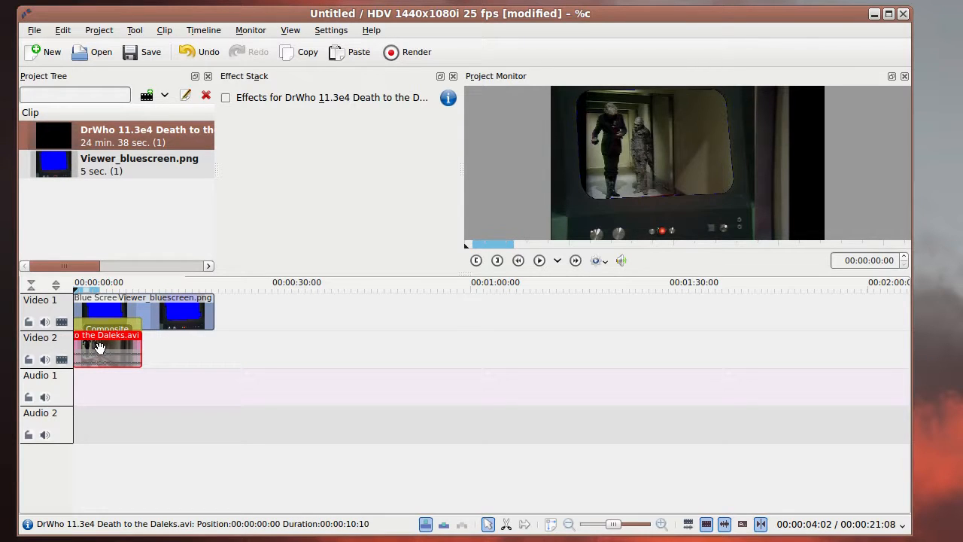
right_click(107, 347)
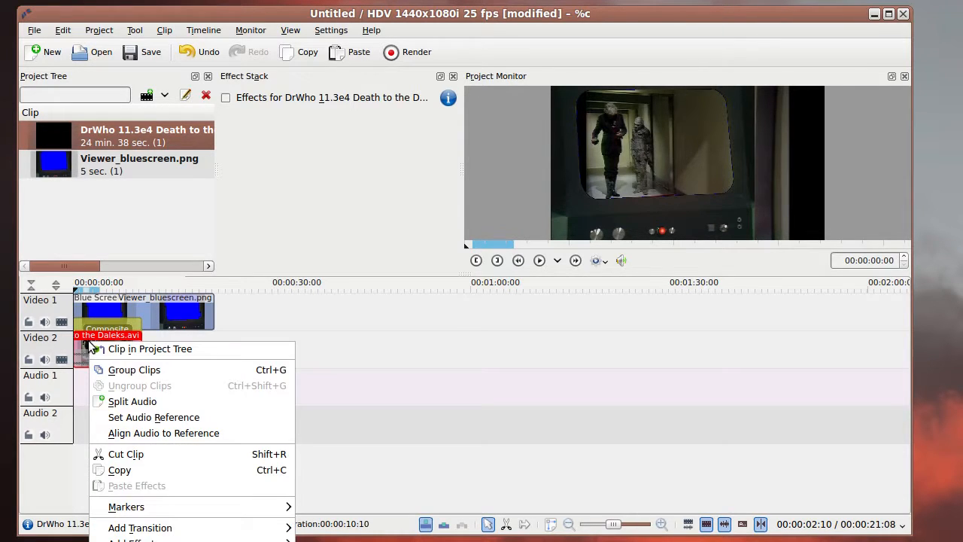